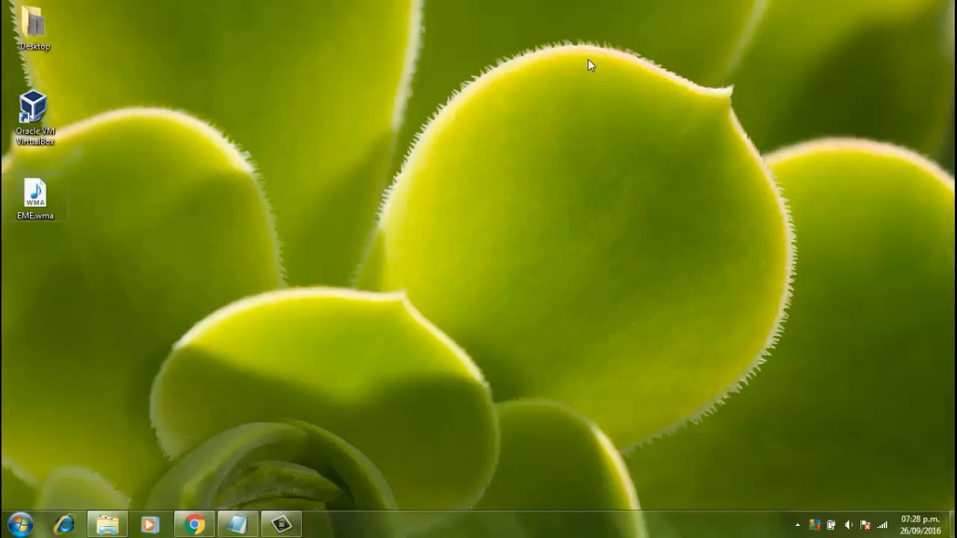
pyautogui.moveTo(240, 315)
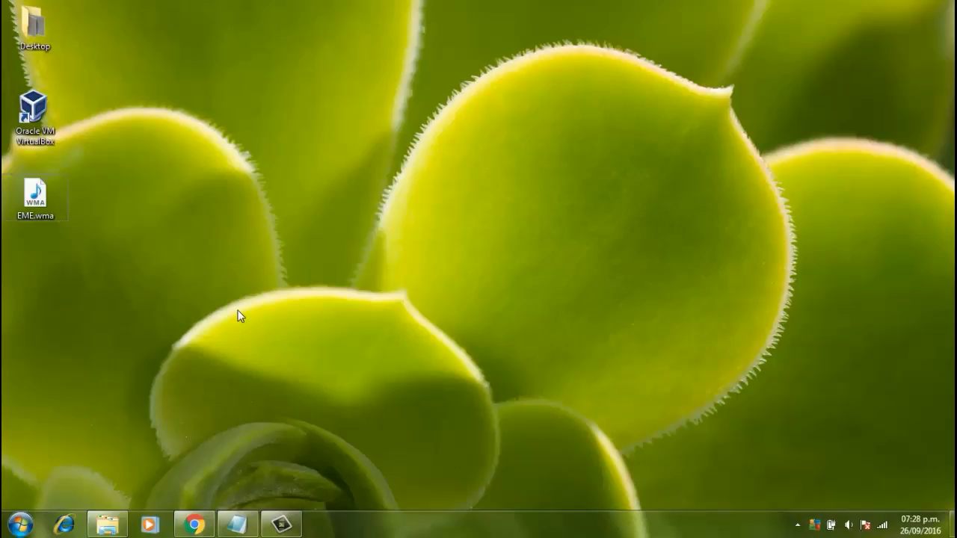
# Step: Open Chrome, go to Google and search for 'vector linux'
pyautogui.click(193, 523)
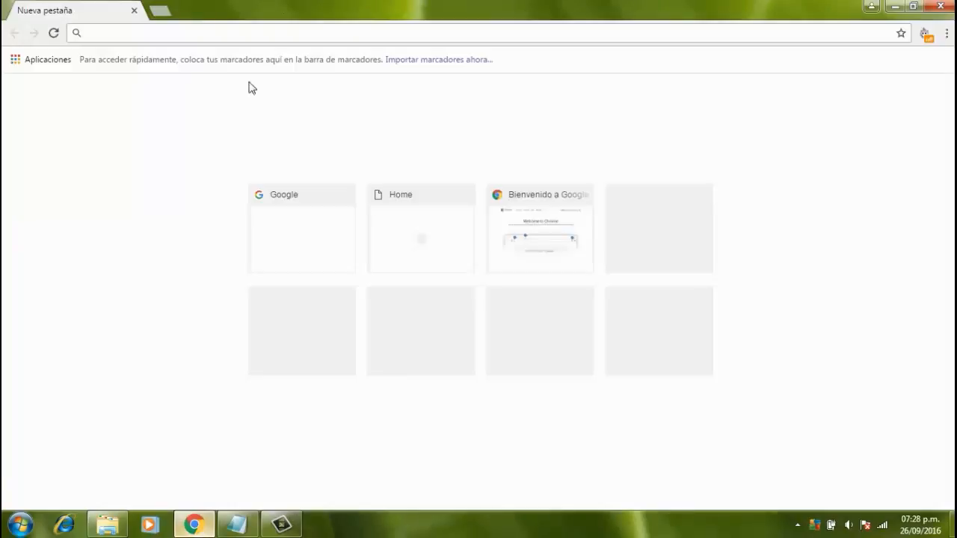
pyautogui.click(222, 32)
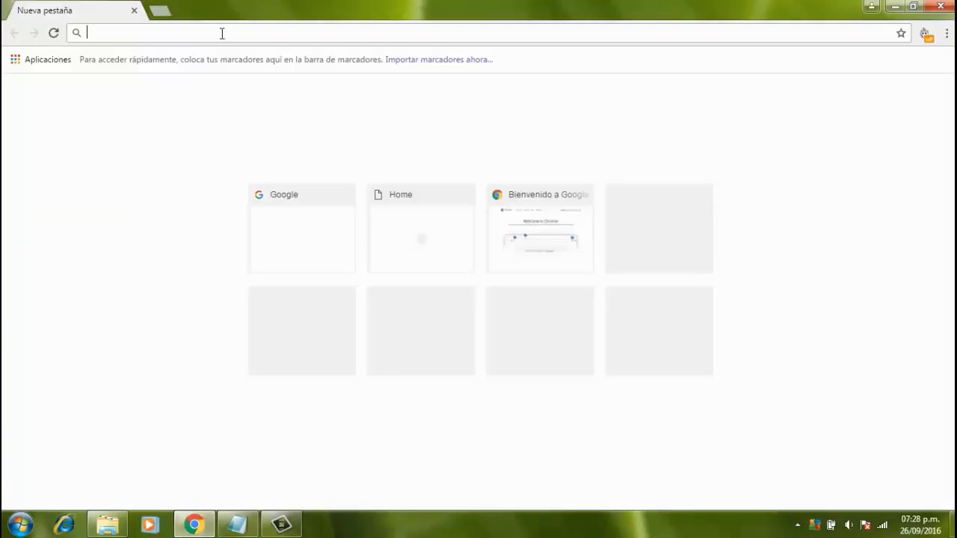
pyautogui.write('gog')
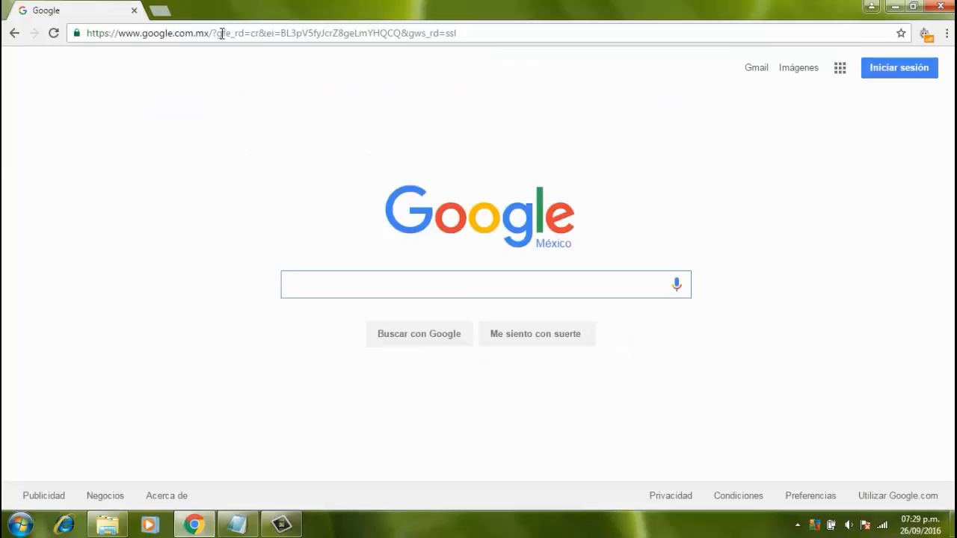
pyautogui.click(479, 284)
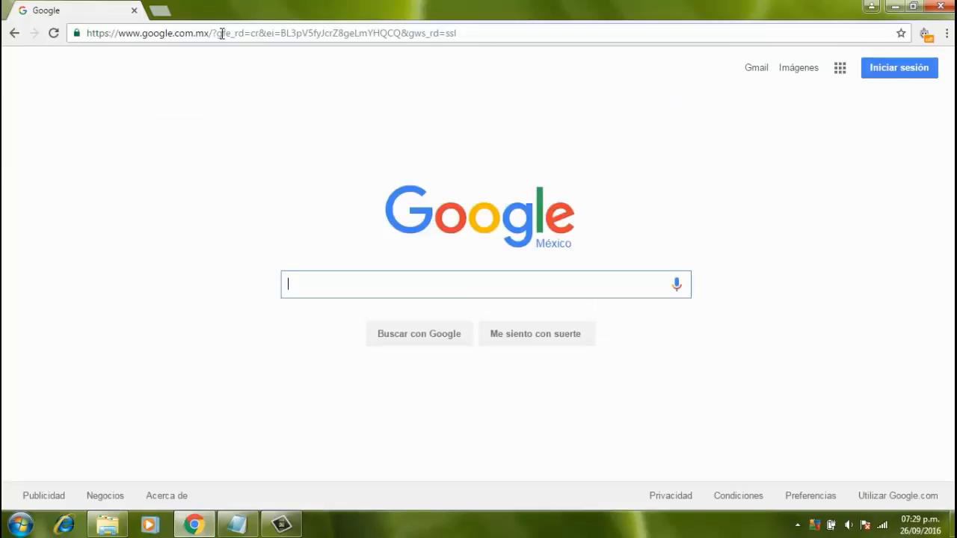
pyautogui.write('vector linux')
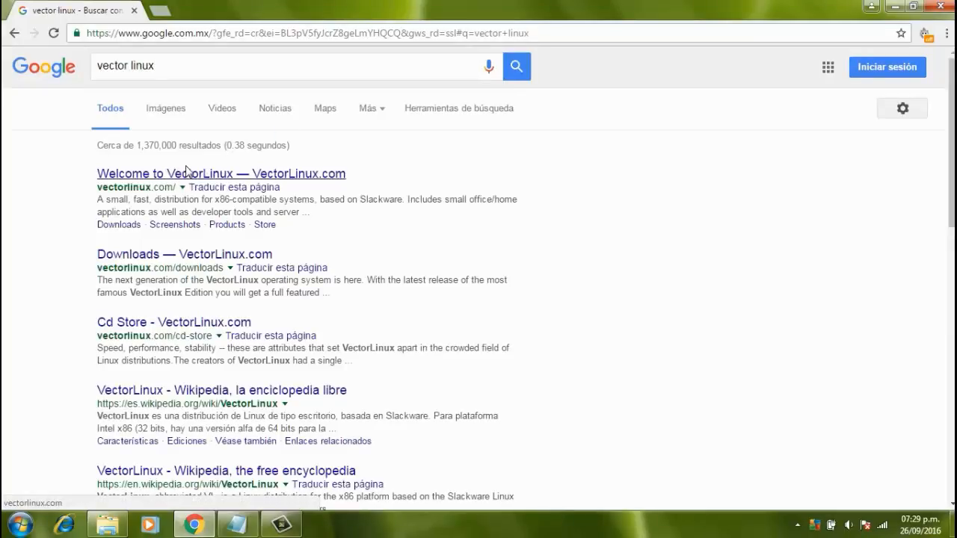
# Step: Open VectorLinux.com's Downloads page and scroll to the 7.1 Standard and Light editions
pyautogui.click(221, 173)
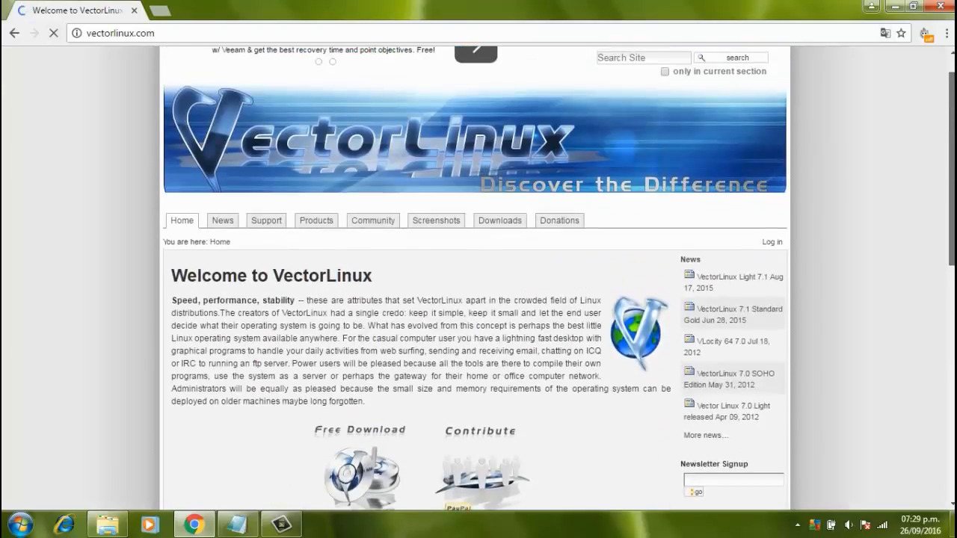
pyautogui.click(499, 220)
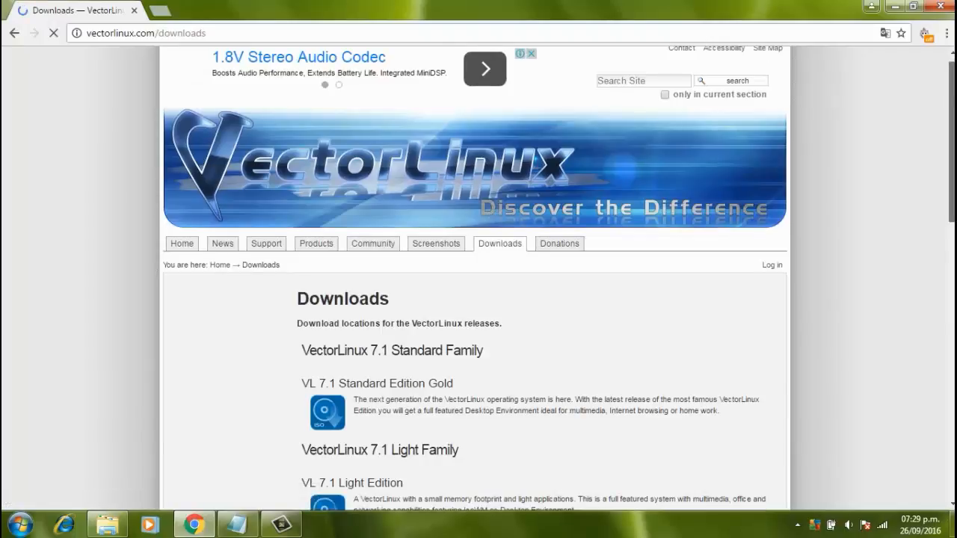
pyautogui.scroll(-3)
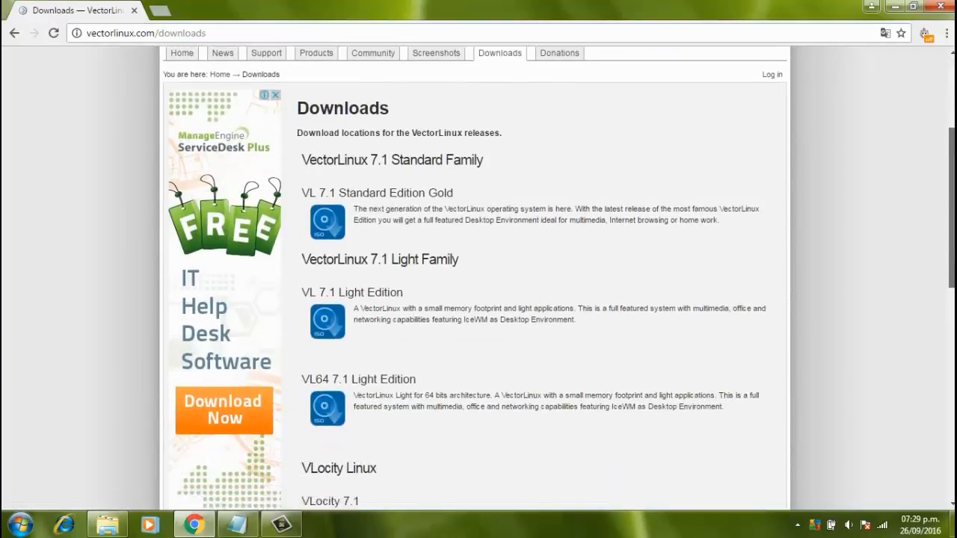
pyautogui.scroll(-3)
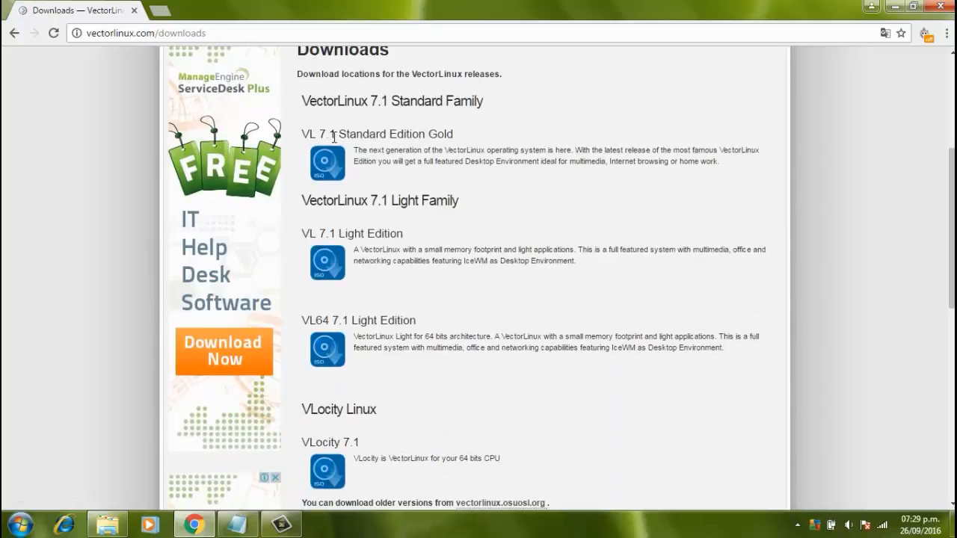
pyautogui.scroll(-3)
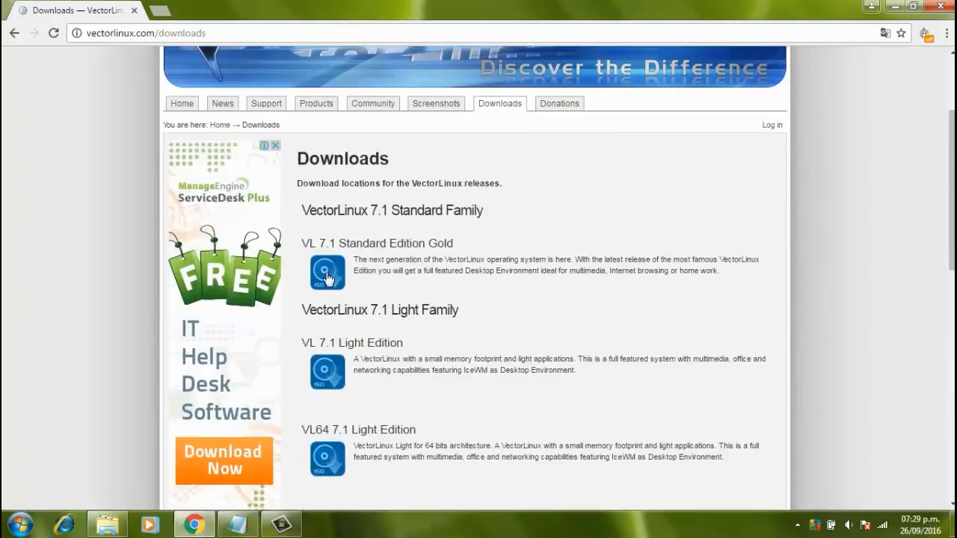
# Step: Download the VL 7.1 Standard Edition Gold ISO through Internet Download Manager
pyautogui.click(327, 271)
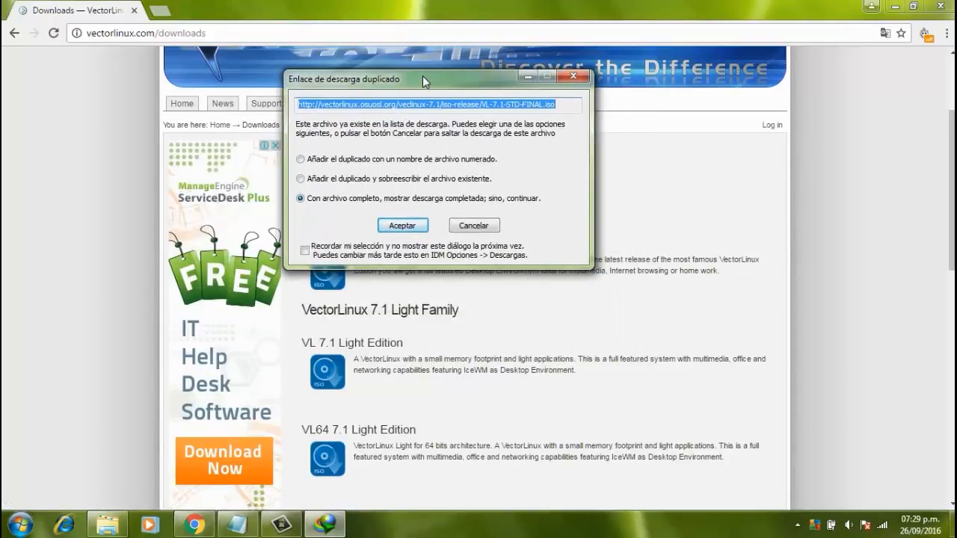
pyautogui.moveTo(424, 208)
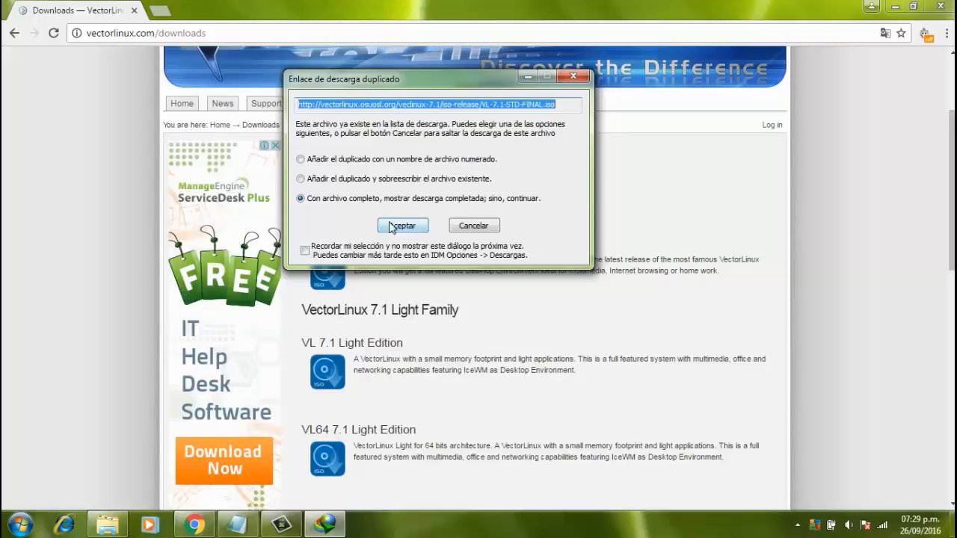
pyautogui.moveTo(555, 88)
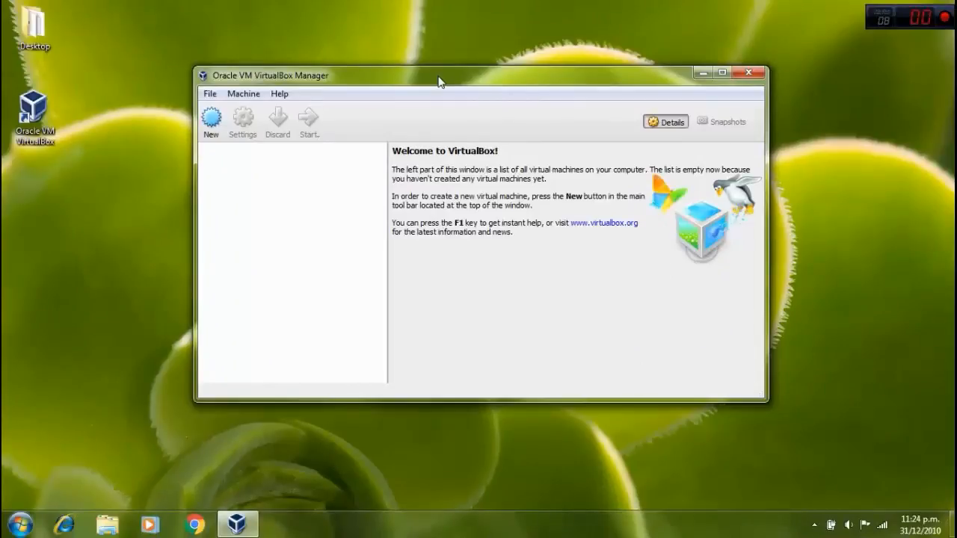
pyautogui.moveTo(265, 185)
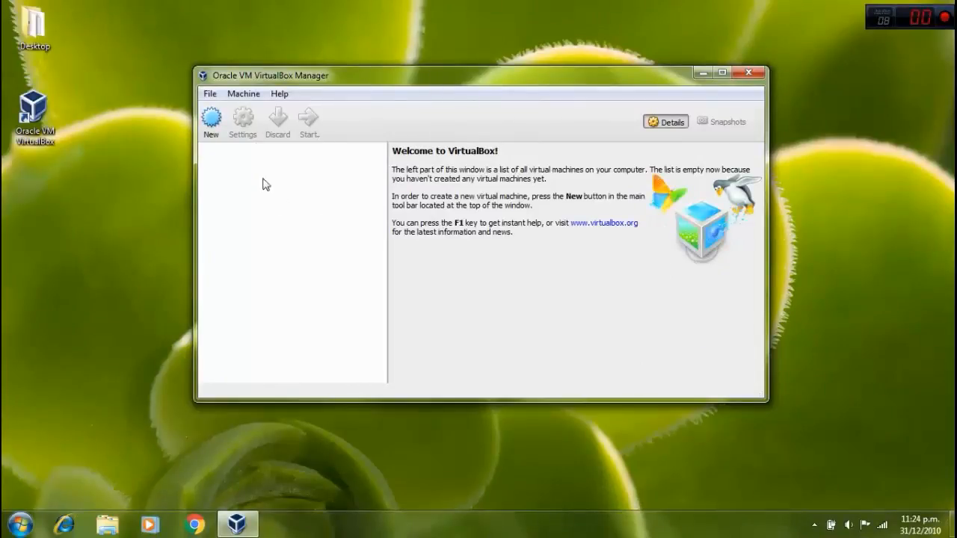
pyautogui.moveTo(294, 106)
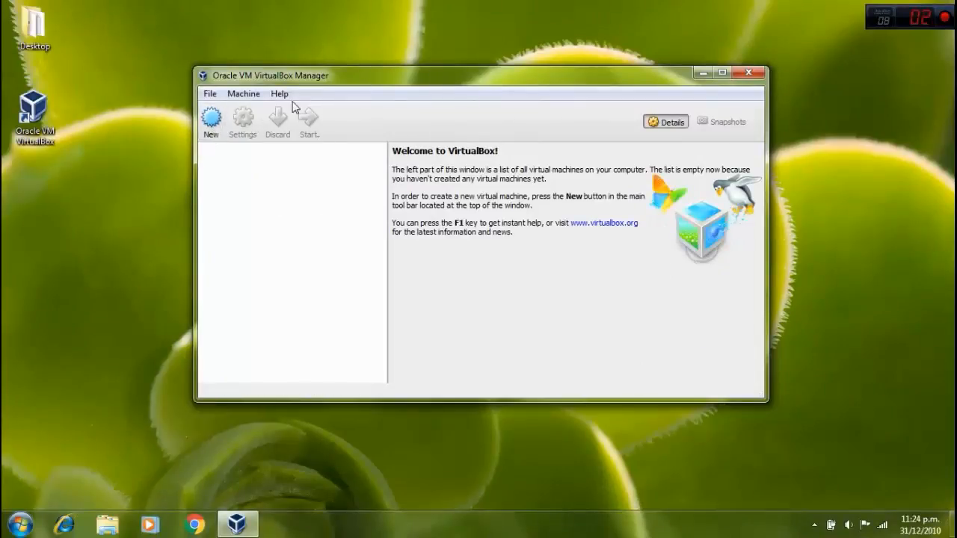
# Step: Start a new virtual machine named 'Emeris' with type Linux and version Other Linux (64-bit)
pyautogui.click(211, 119)
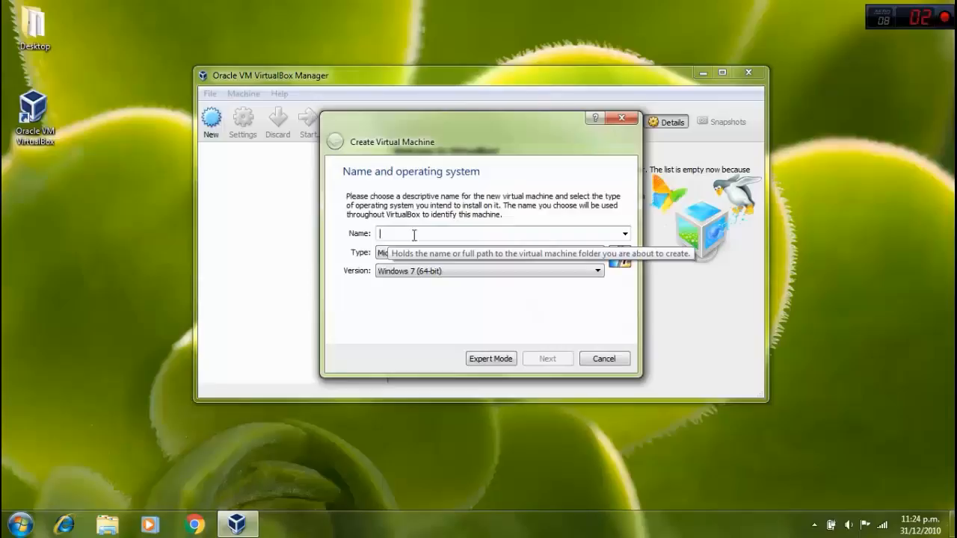
pyautogui.write('Emeris')
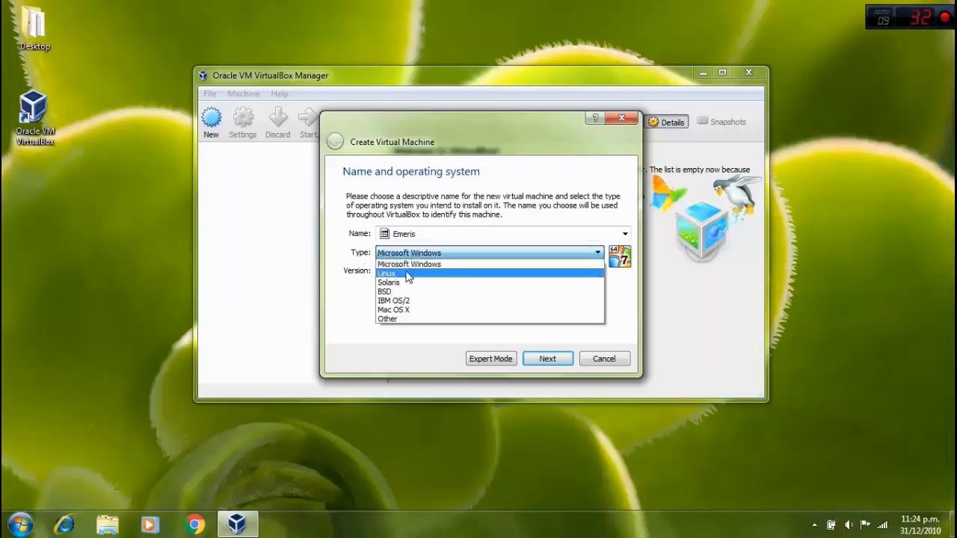
pyautogui.click(385, 272)
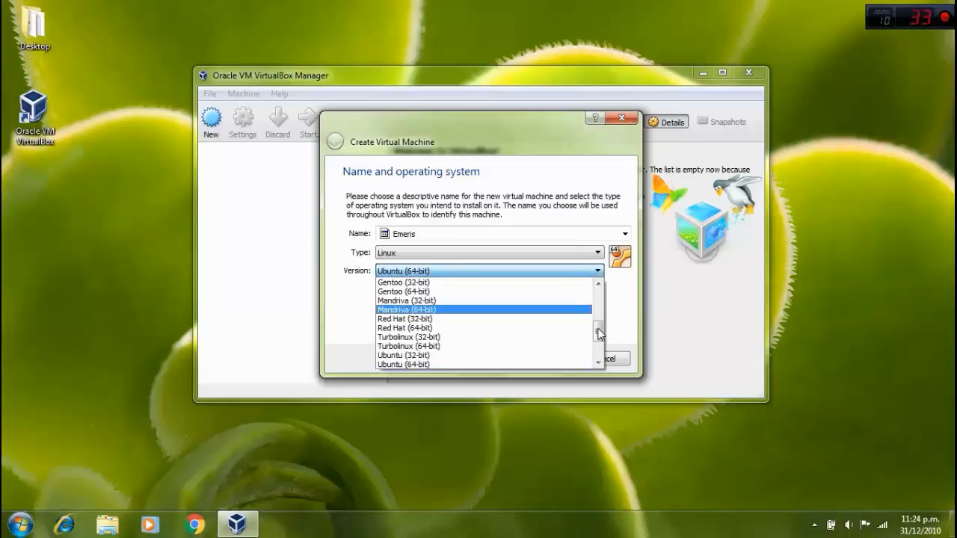
pyautogui.click(598, 305)
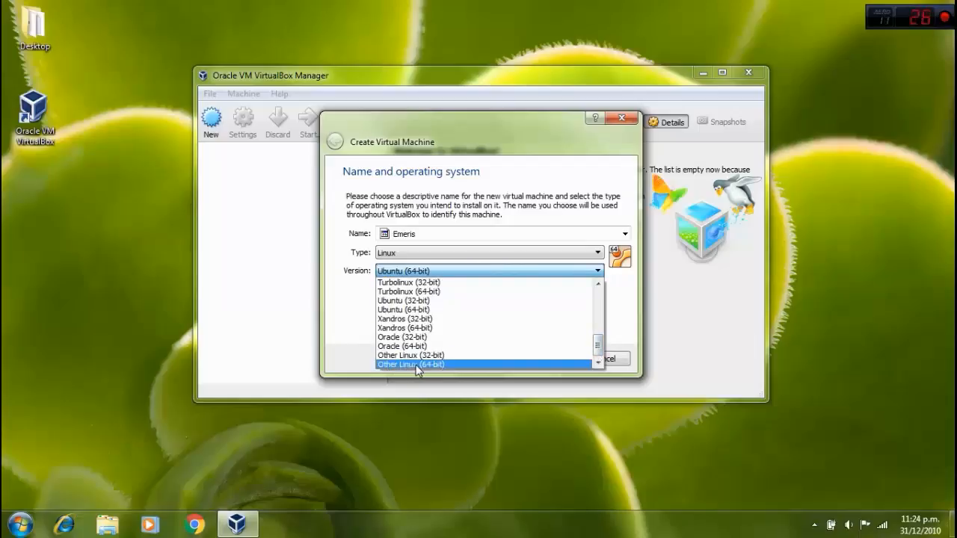
pyautogui.click(411, 364)
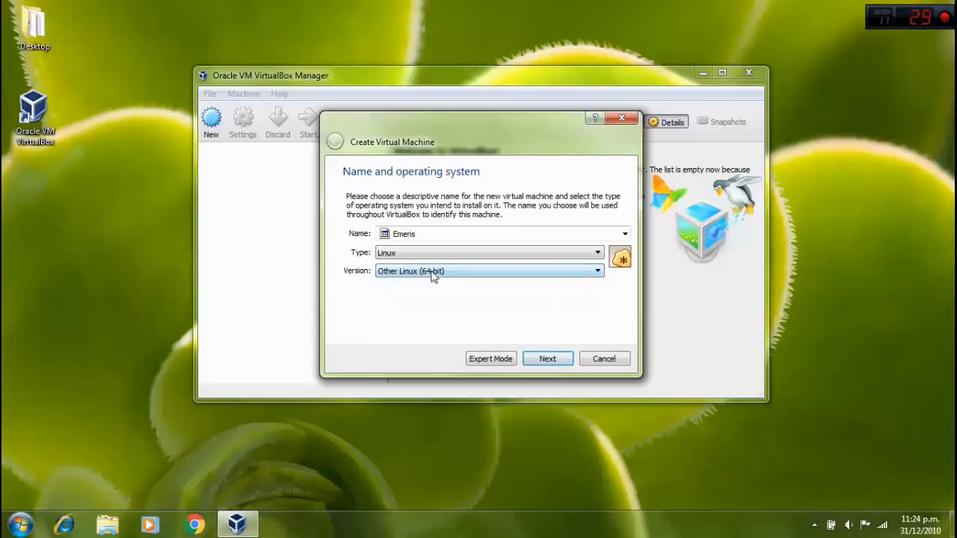
pyautogui.moveTo(547, 359)
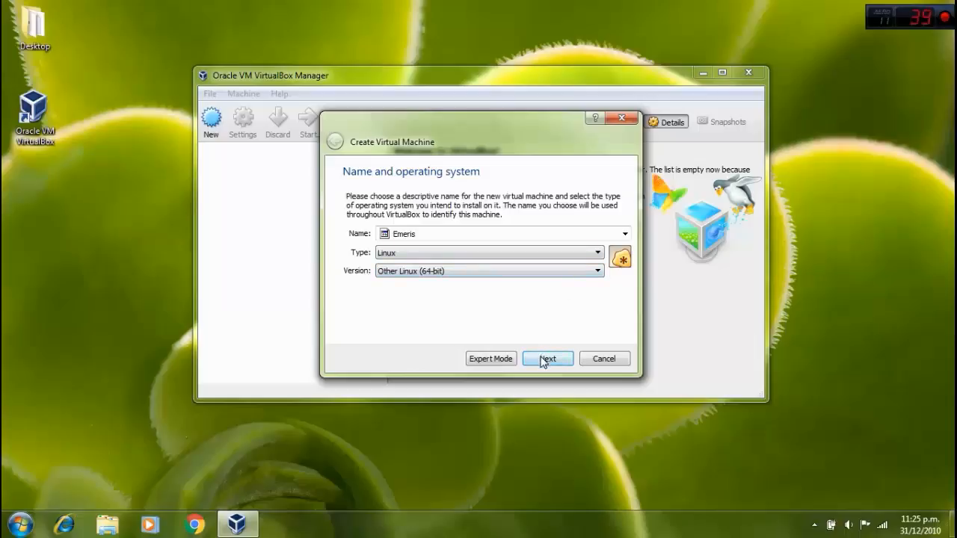
# Step: Allocate 1024 MB of memory to Emeris in the new machine wizard
pyautogui.click(547, 358)
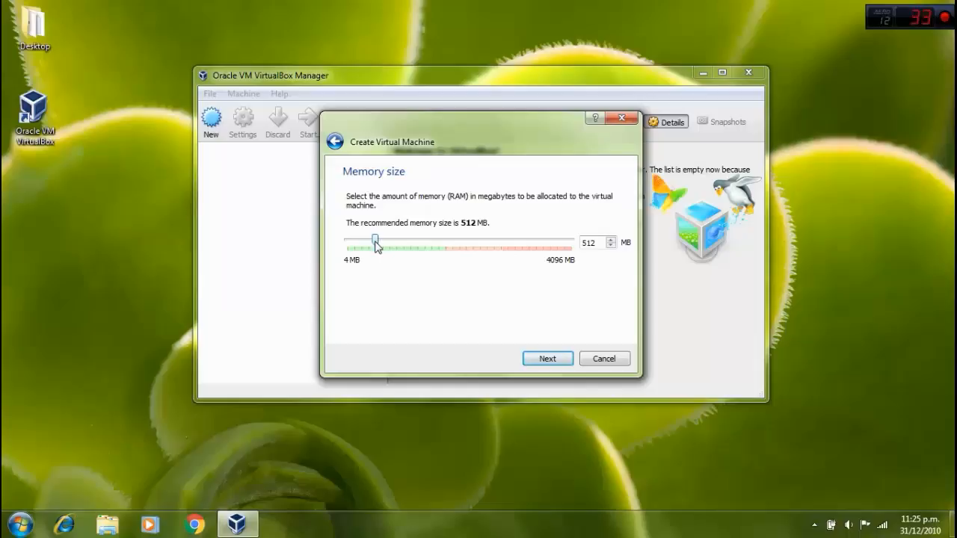
pyautogui.moveTo(374, 241); pyautogui.dragTo(384, 240)
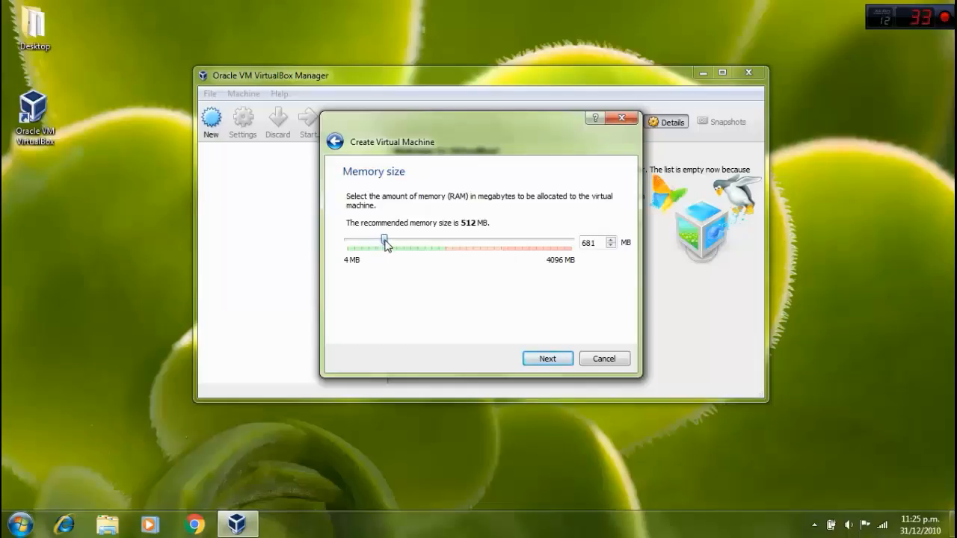
pyautogui.moveTo(383, 242); pyautogui.dragTo(402, 242)
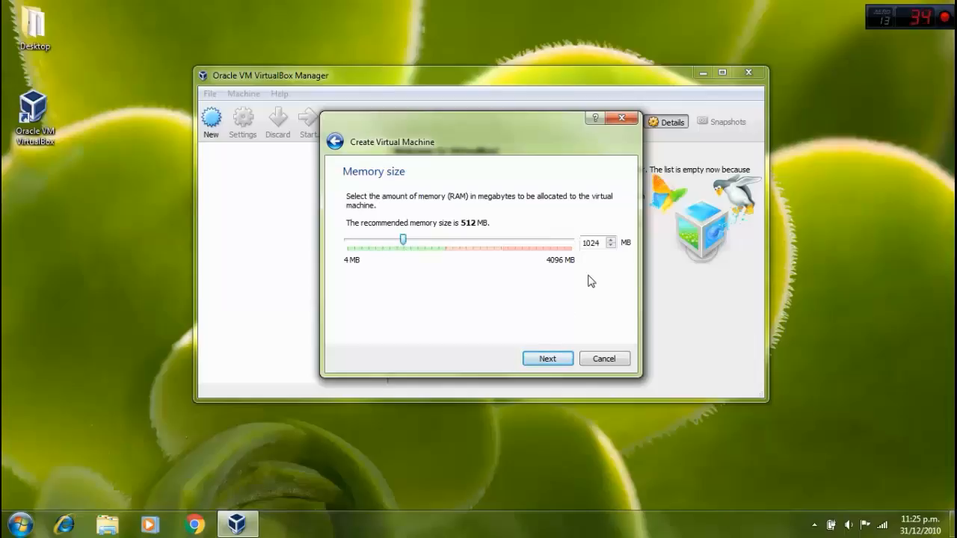
pyautogui.click(548, 358)
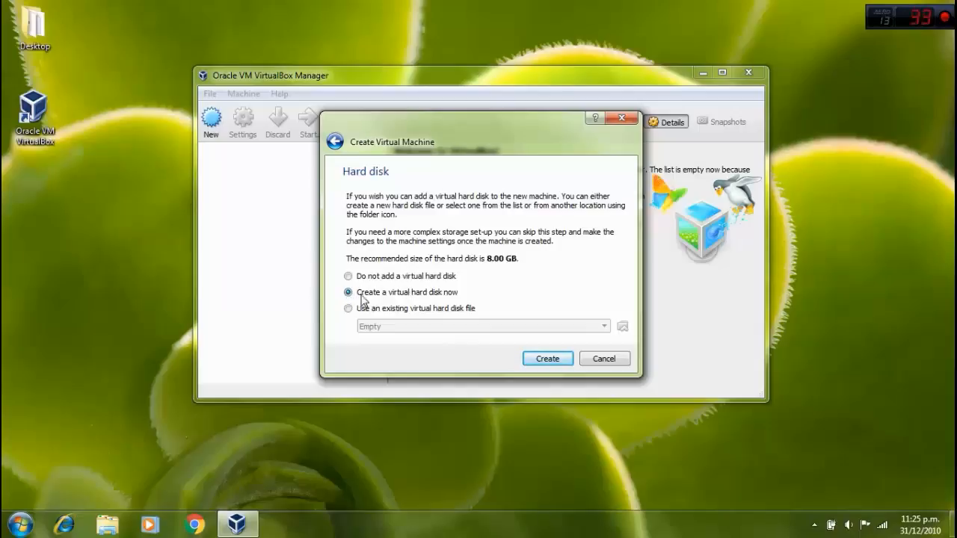
pyautogui.moveTo(440, 300)
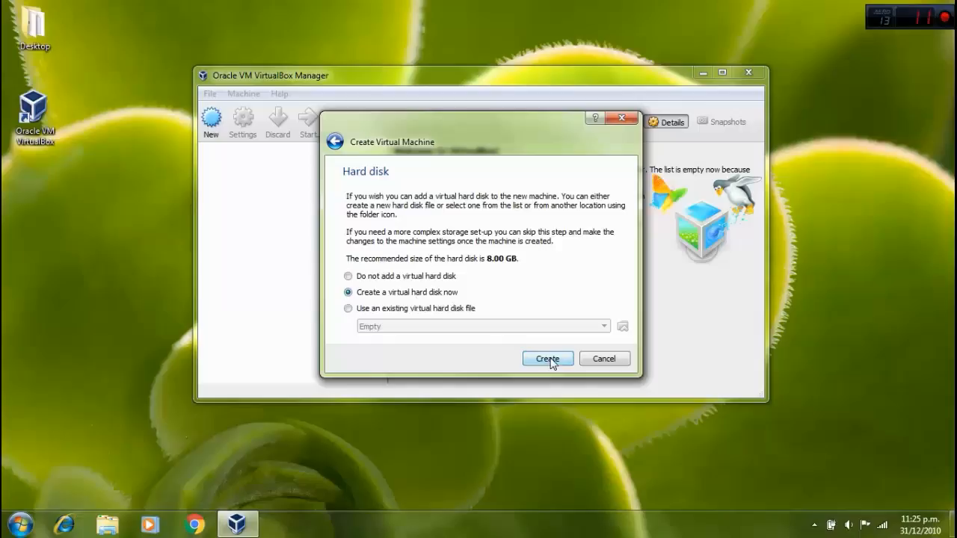
# Step: Choose 'Create a virtual hard disk now' for Emeris
pyautogui.click(547, 359)
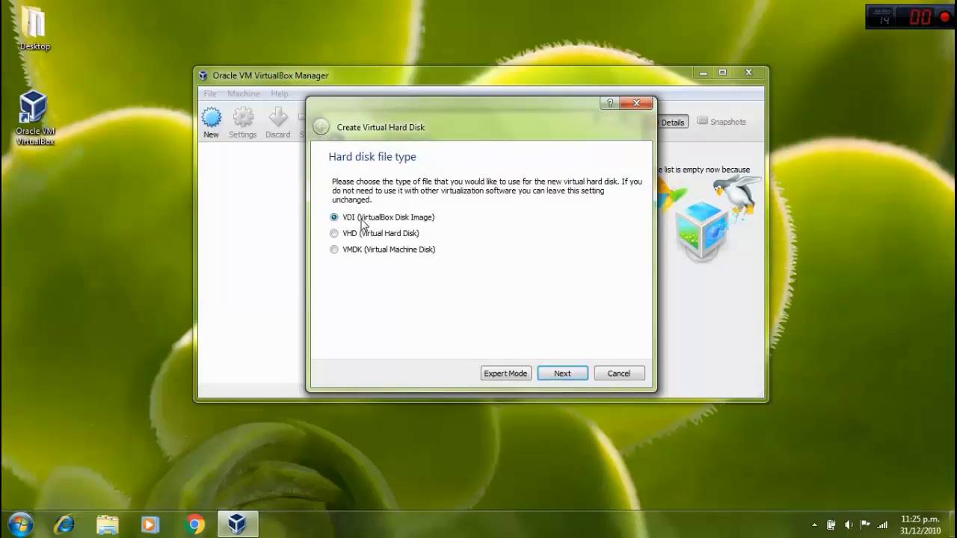
pyautogui.moveTo(398, 227)
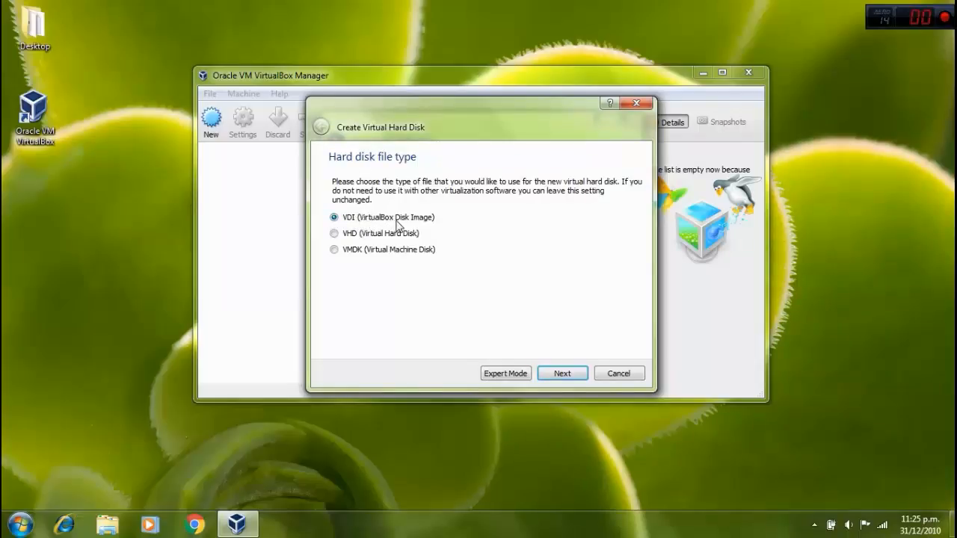
pyautogui.moveTo(561, 355)
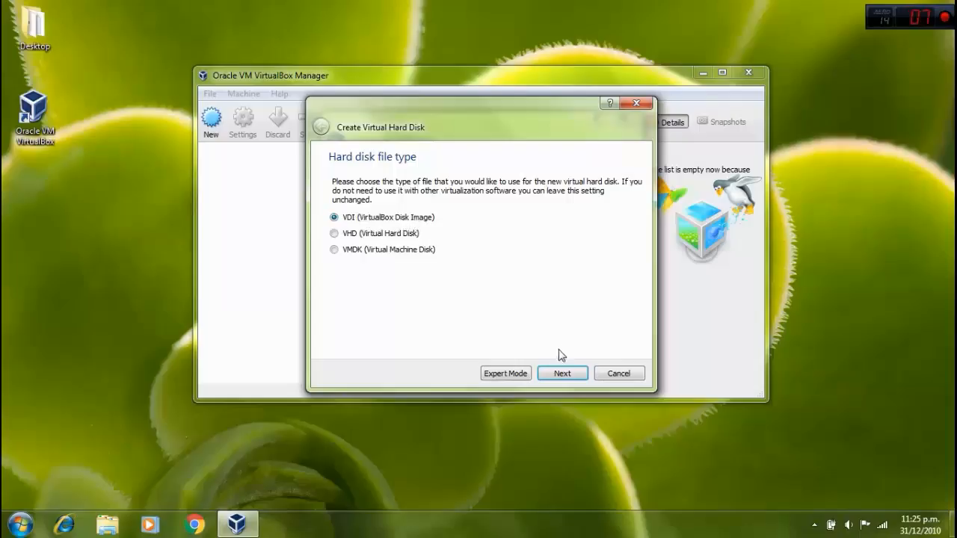
# Step: Keep VDI as the disk file type and choose dynamically allocated storage
pyautogui.click(563, 373)
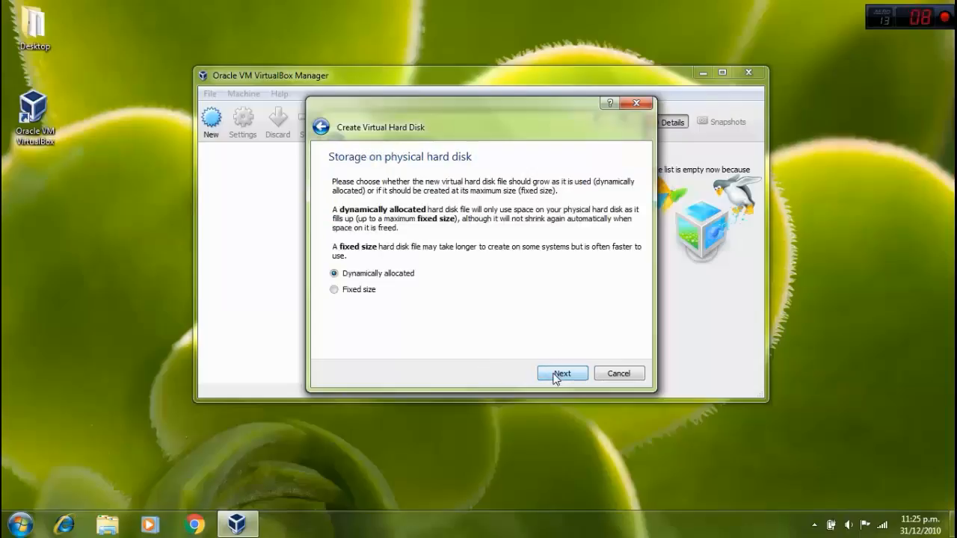
pyautogui.moveTo(347, 279)
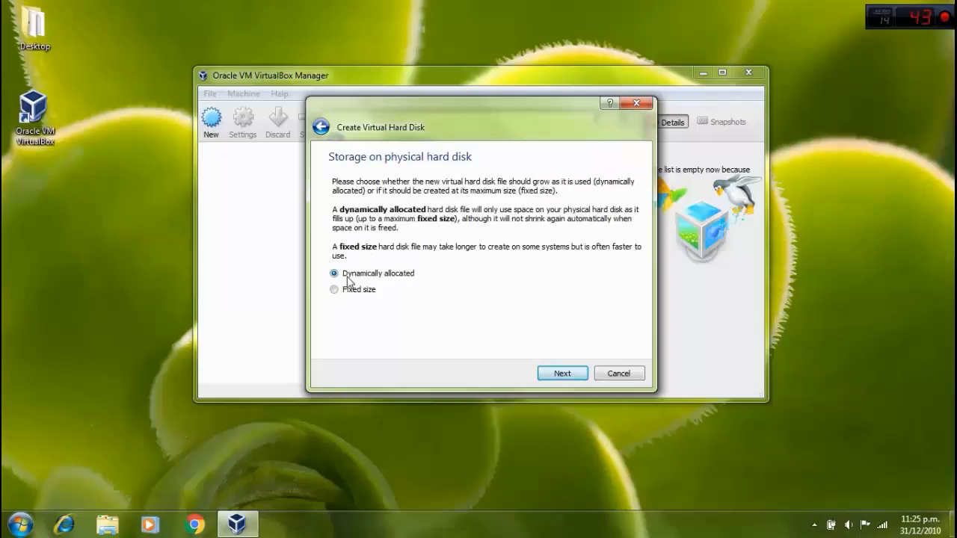
pyautogui.click(562, 373)
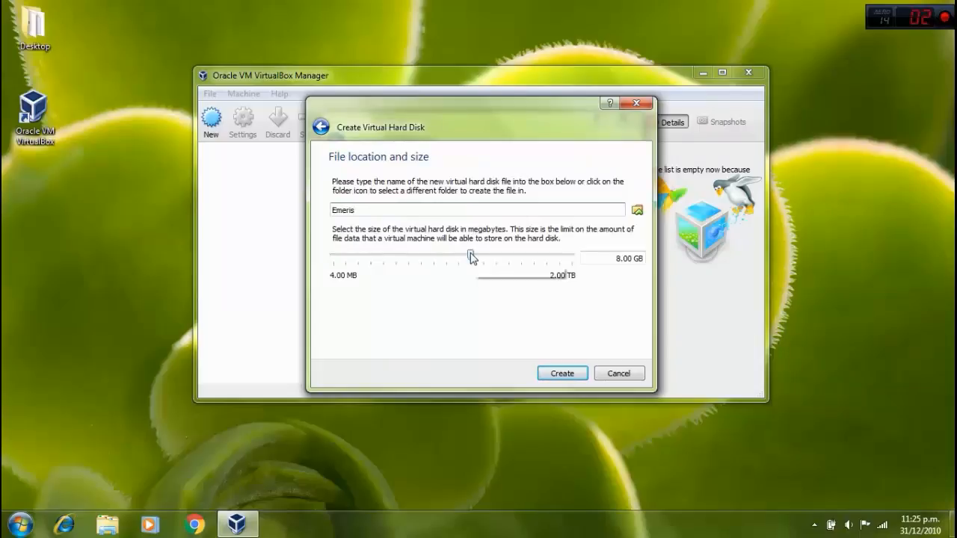
# Step: Enlarge the Emeris virtual disk from 8 GB to about 50 GB
pyautogui.moveTo(471, 258); pyautogui.dragTo(476, 258)
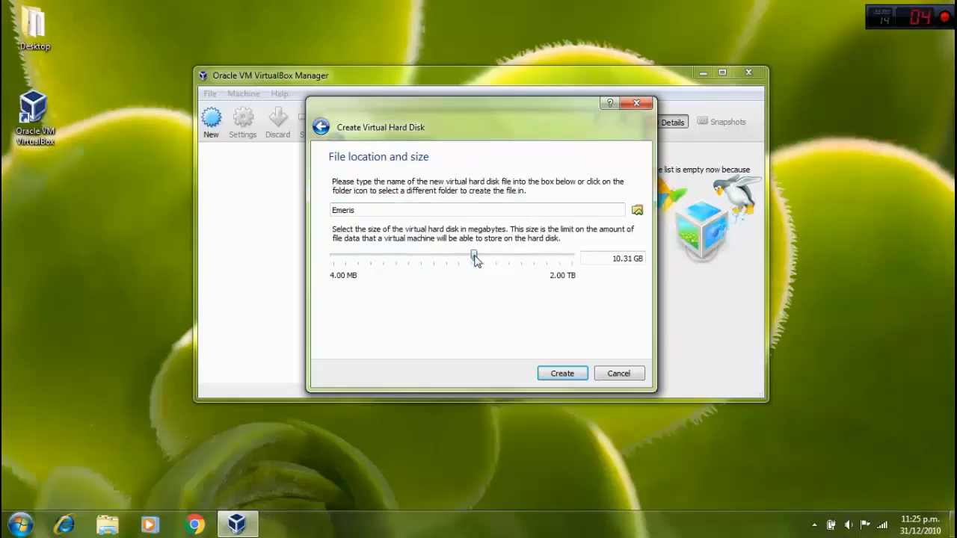
pyautogui.moveTo(472, 256); pyautogui.dragTo(482, 255)
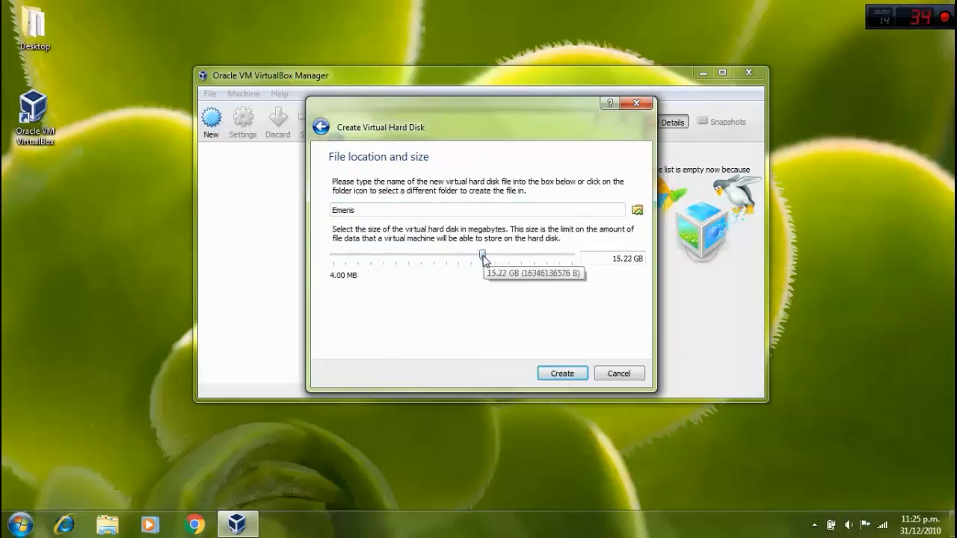
pyautogui.moveTo(482, 257); pyautogui.dragTo(499, 257)
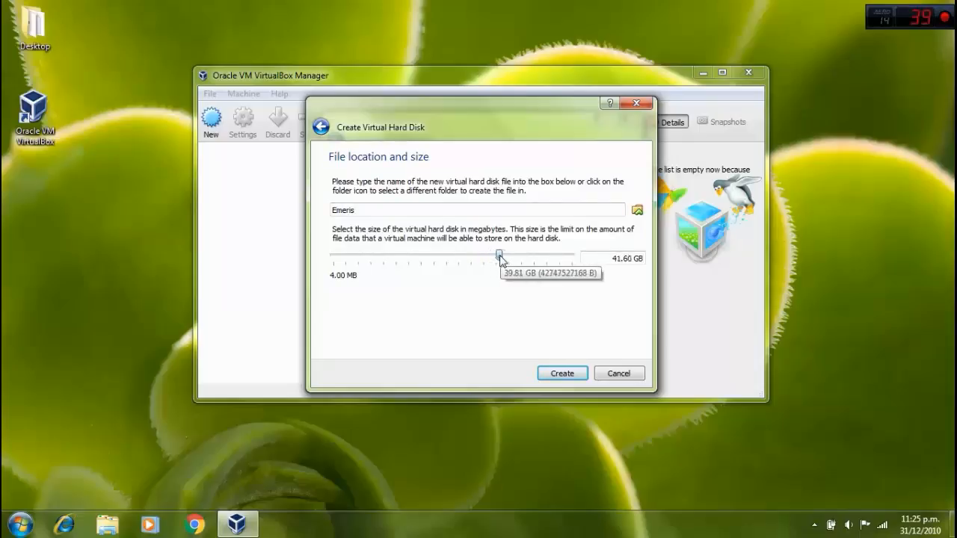
pyautogui.moveTo(499, 255); pyautogui.dragTo(502, 254)
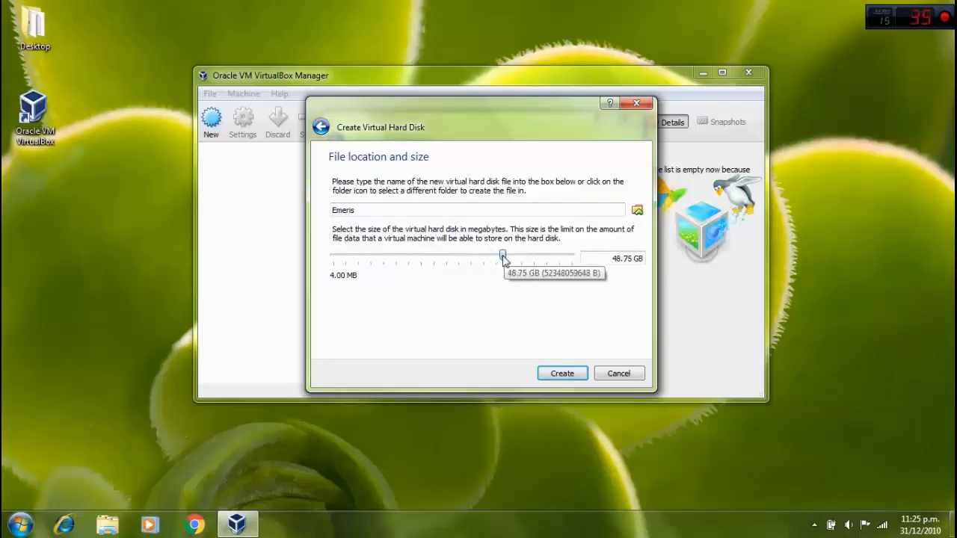
pyautogui.moveTo(501, 255); pyautogui.dragTo(503, 254)
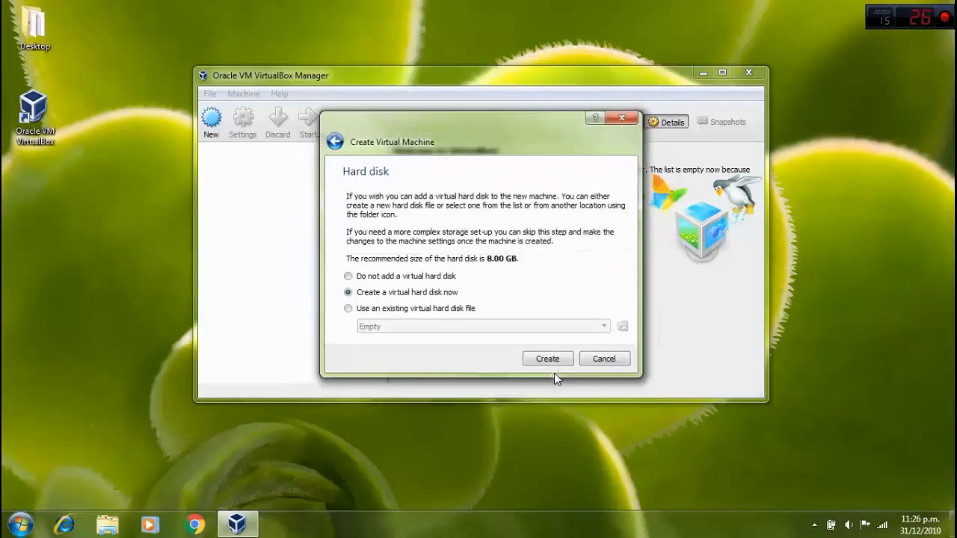
# Step: Finish creating Emeris with 1024 MB memory and a 50.54 GB Emeris.vdi disk
pyautogui.click(548, 358)
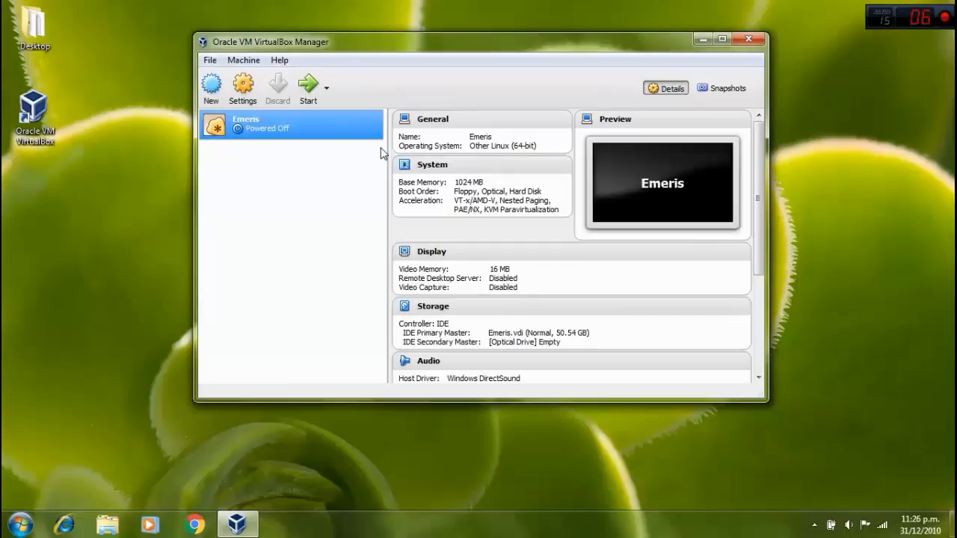
pyautogui.moveTo(366, 310)
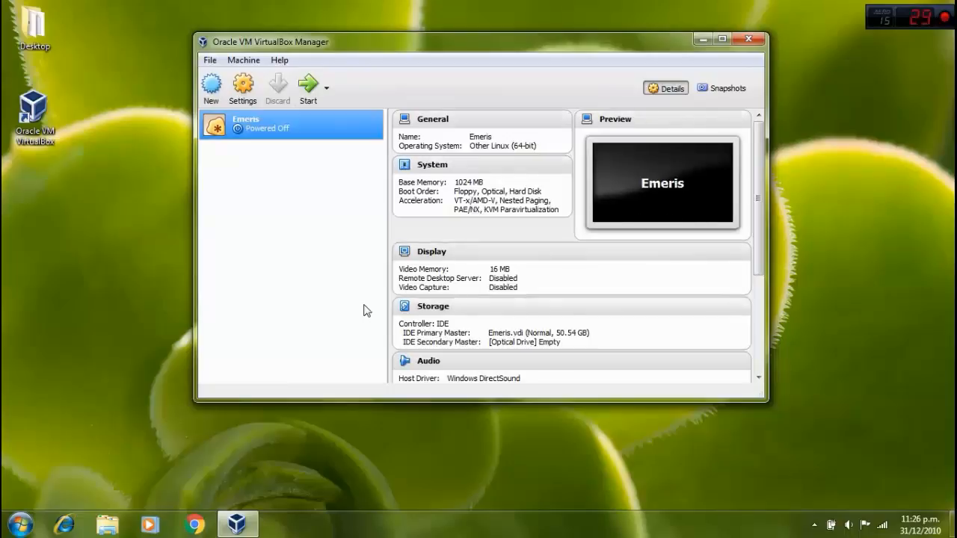
pyautogui.moveTo(242, 168)
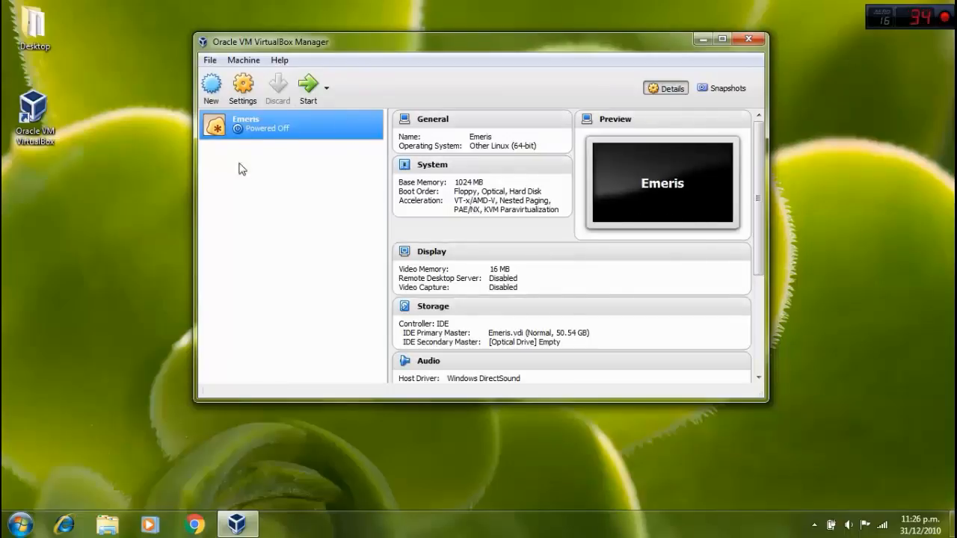
pyautogui.moveTo(242, 87)
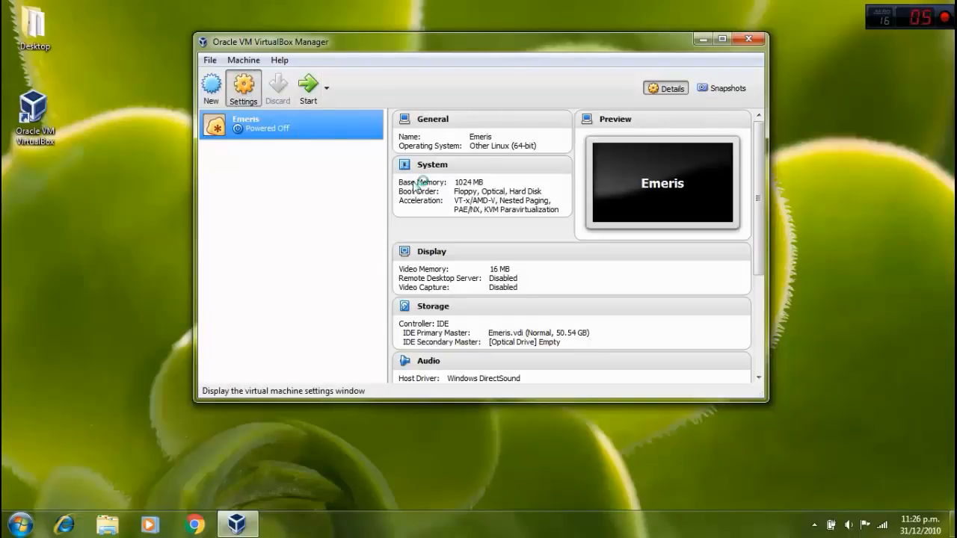
# Step: In Emeris's Storage settings, set the empty optical drive to host drive H: and save
pyautogui.click(243, 88)
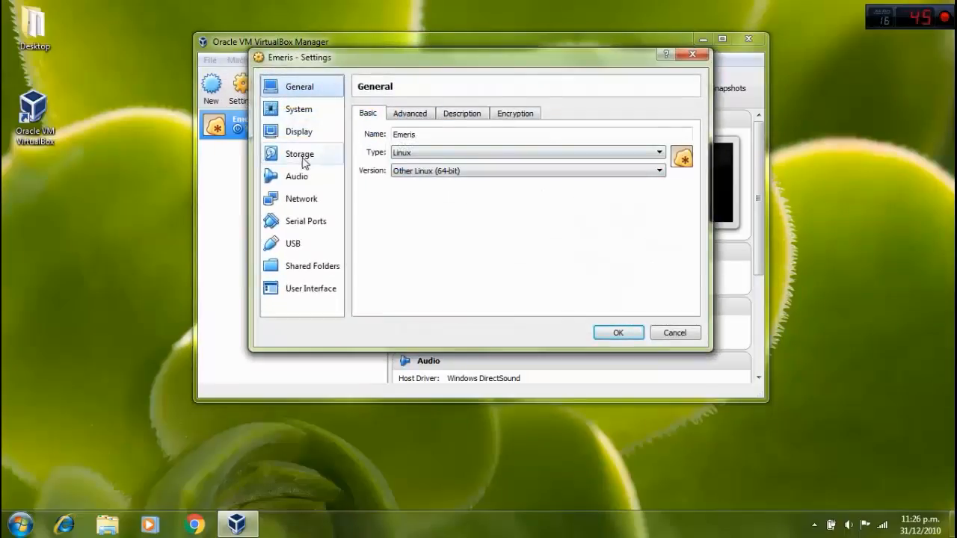
pyautogui.click(300, 153)
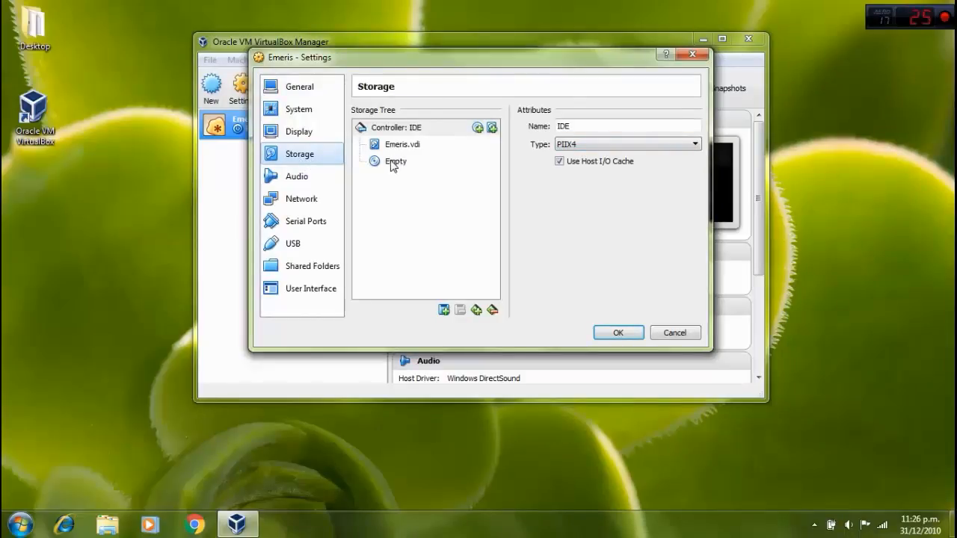
pyautogui.click(396, 161)
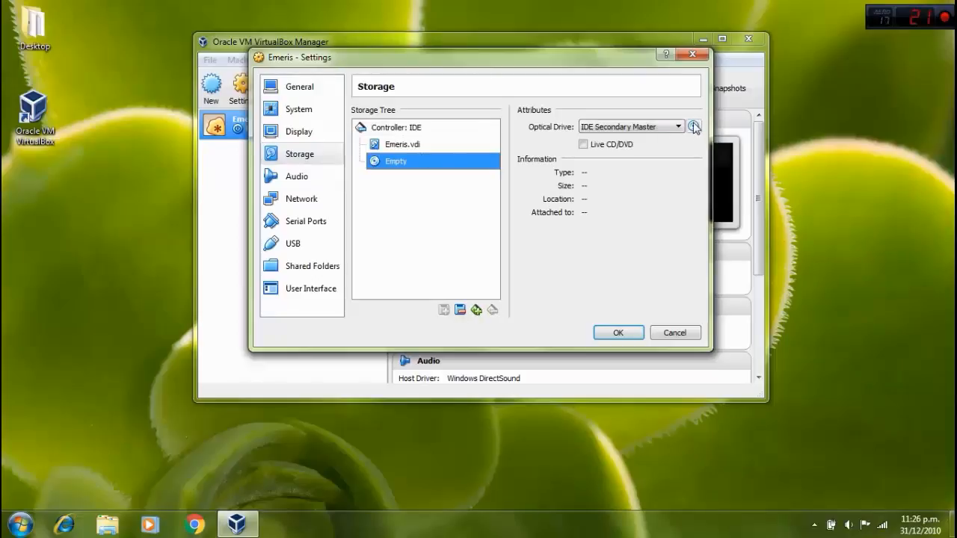
pyautogui.click(694, 126)
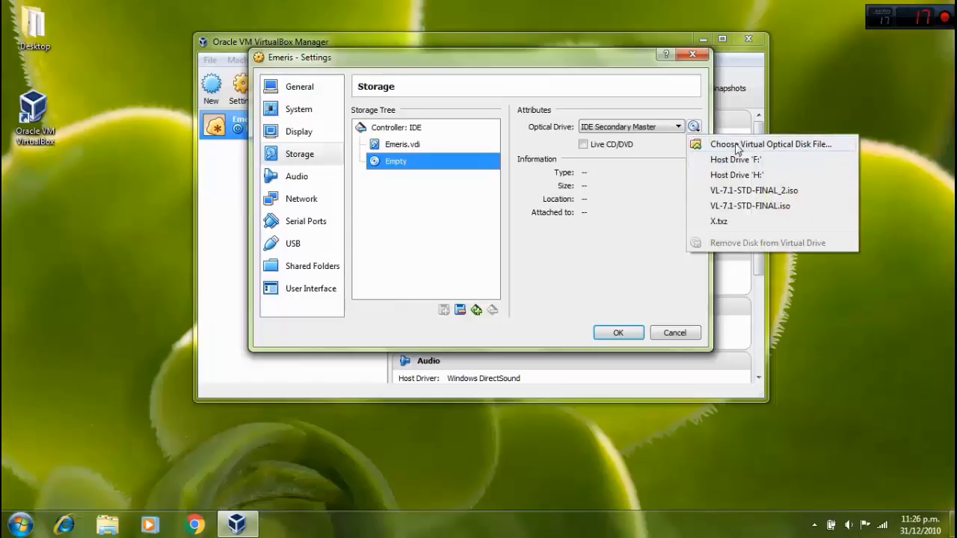
pyautogui.moveTo(740, 159)
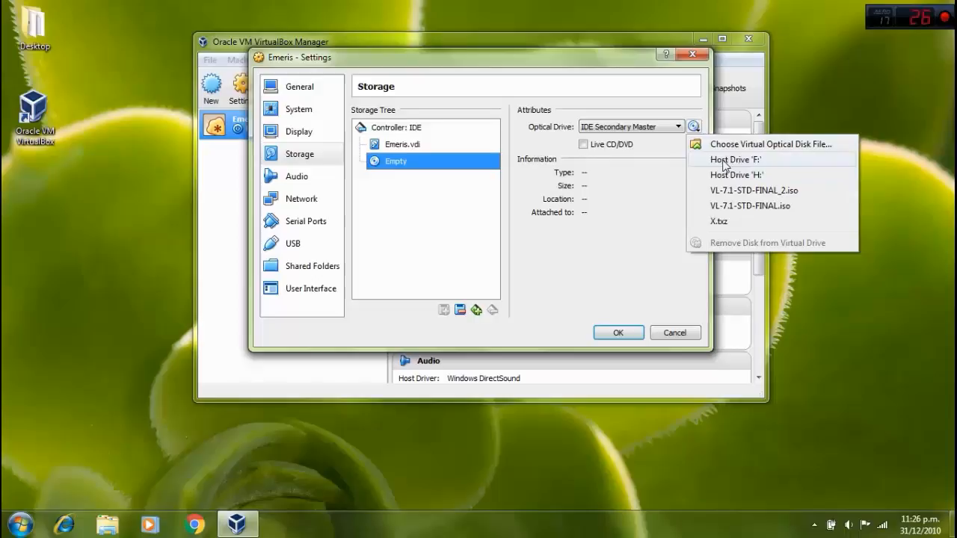
pyautogui.moveTo(750, 205)
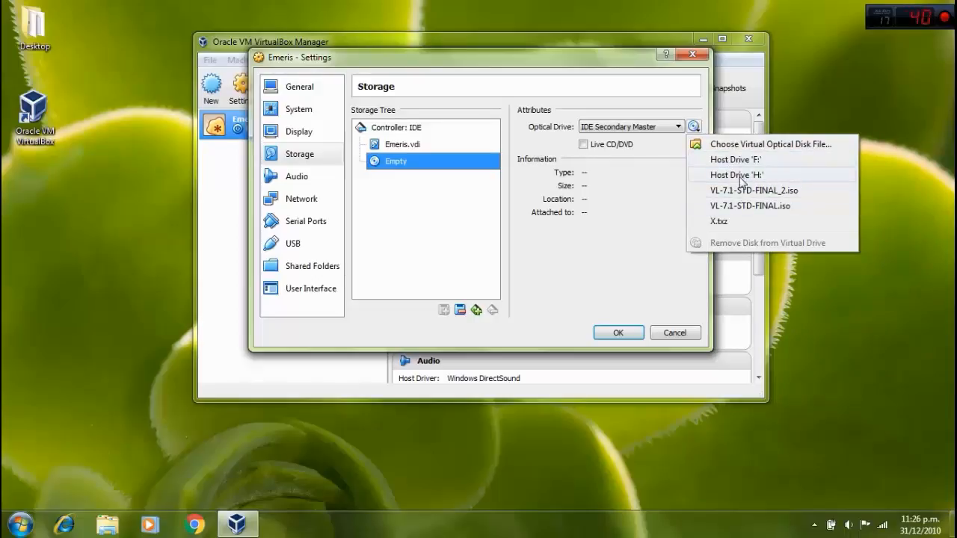
pyautogui.moveTo(731, 180)
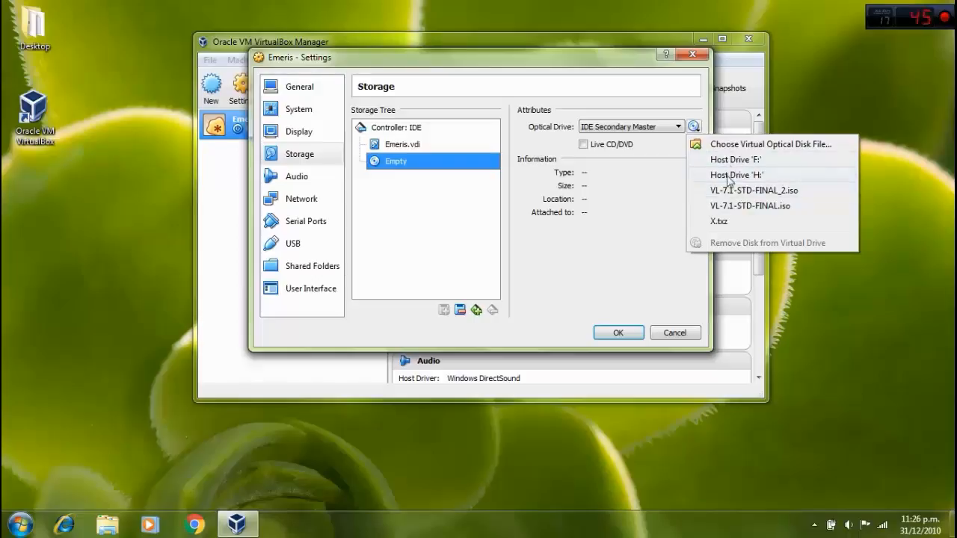
pyautogui.moveTo(800, 161)
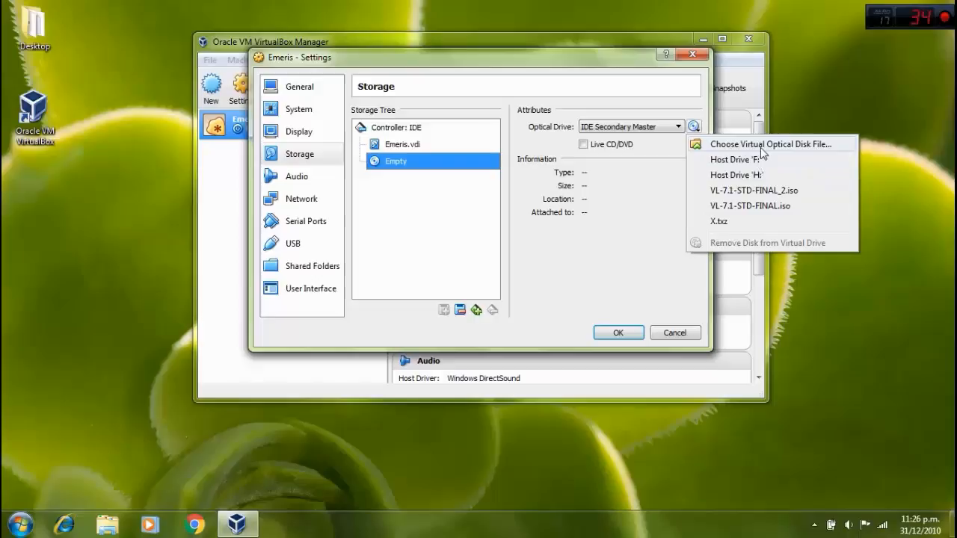
pyautogui.moveTo(721, 179)
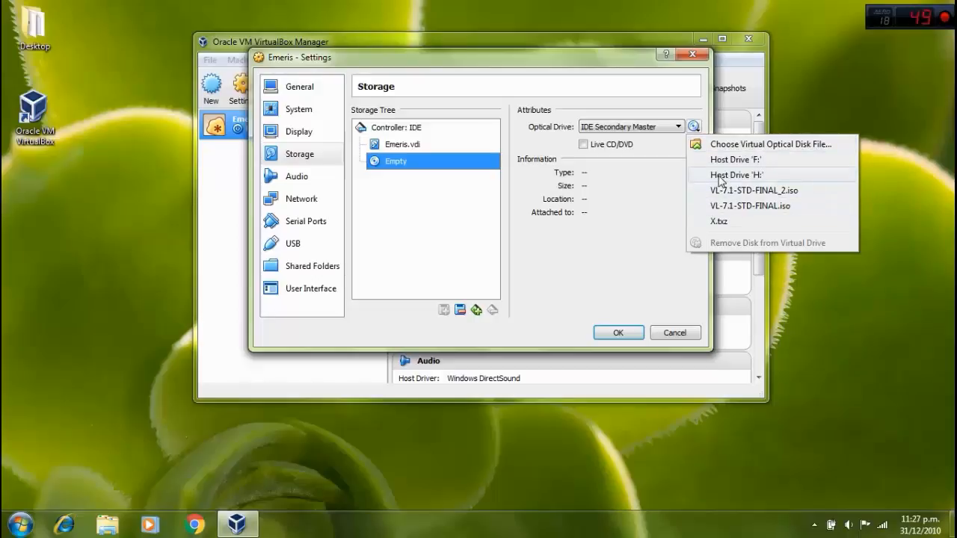
pyautogui.moveTo(725, 144)
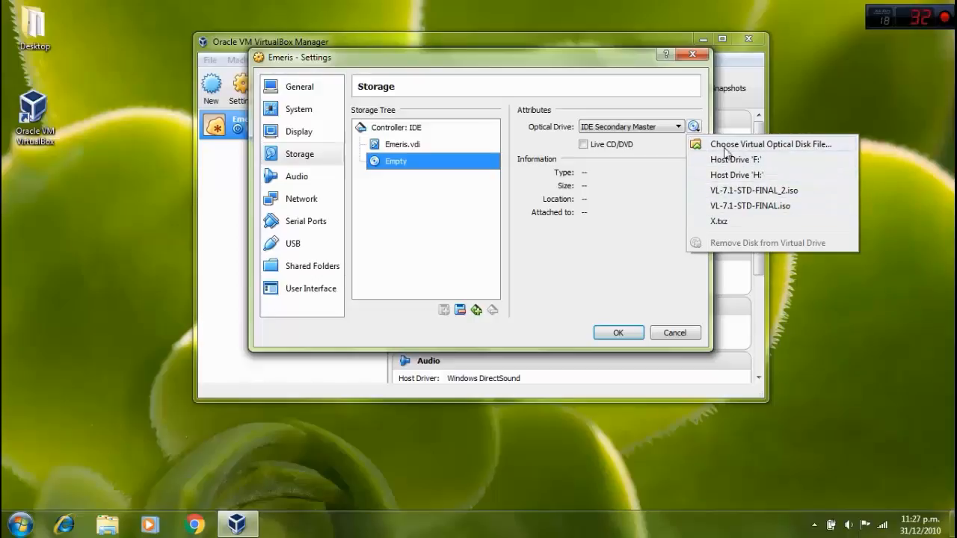
pyautogui.moveTo(716, 147)
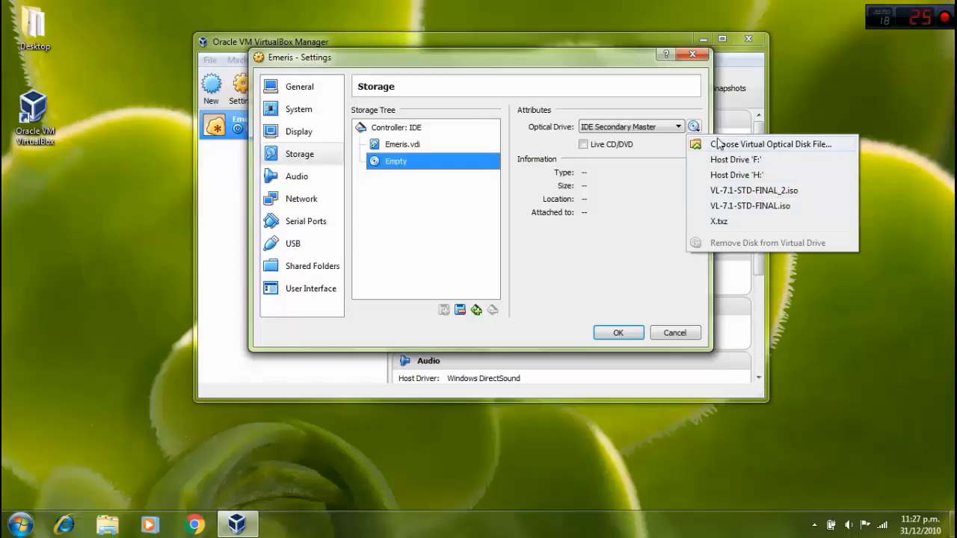
pyautogui.moveTo(736, 175)
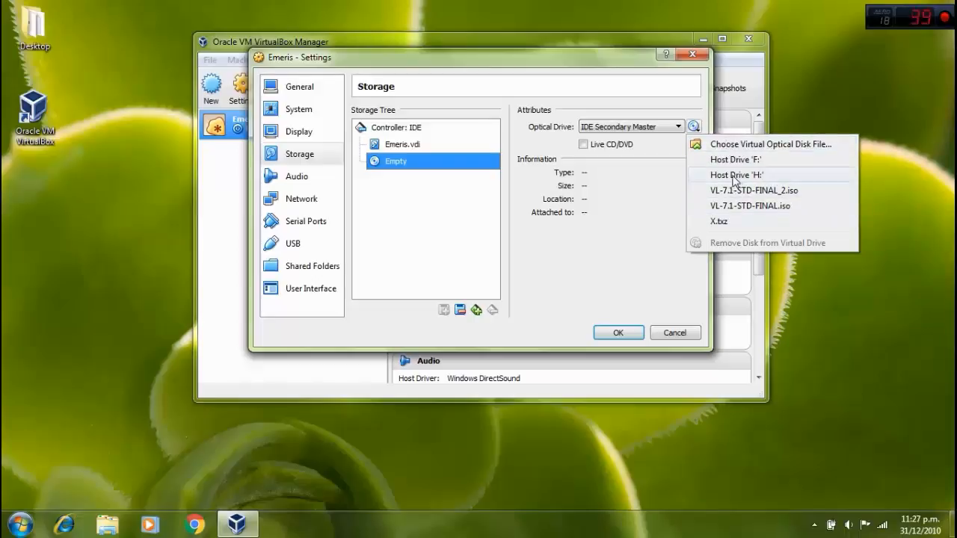
pyautogui.click(735, 175)
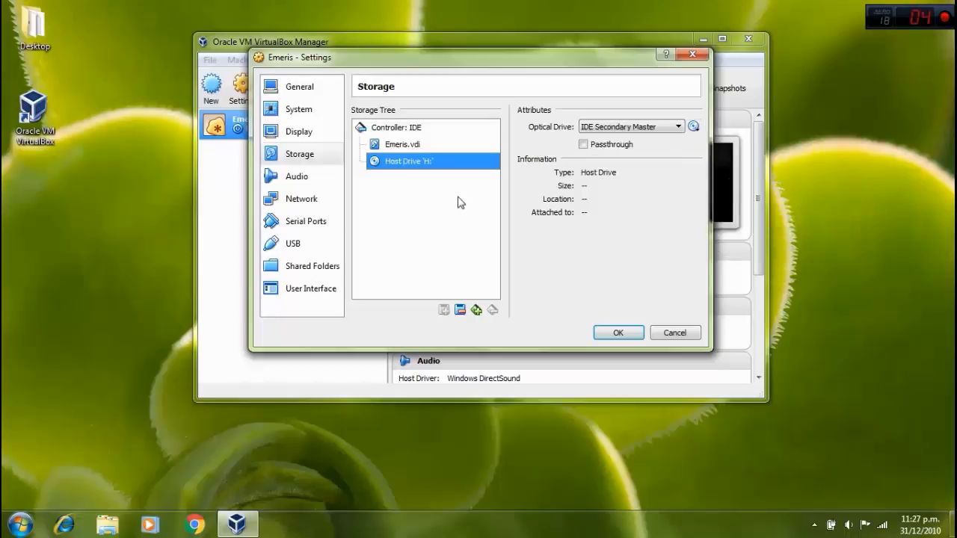
pyautogui.moveTo(552, 136)
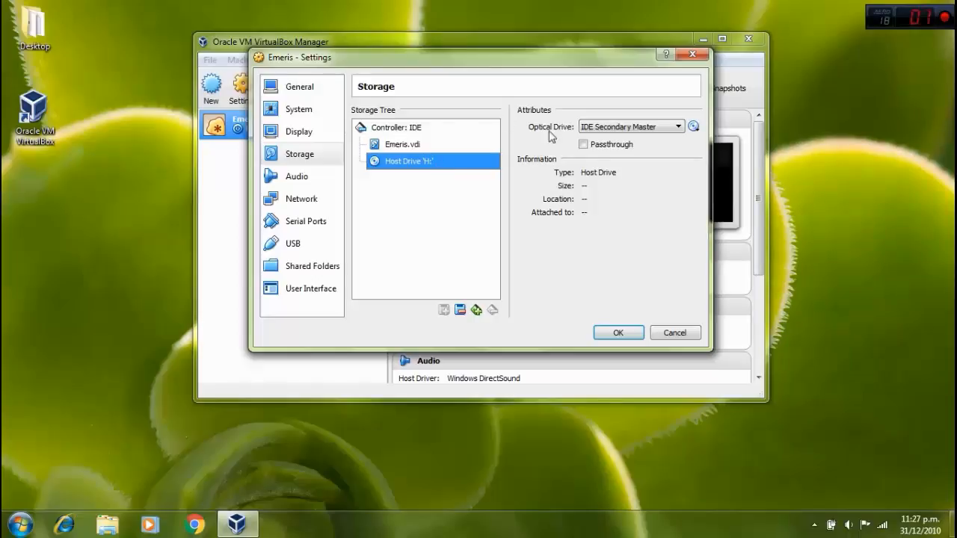
pyautogui.moveTo(645, 204)
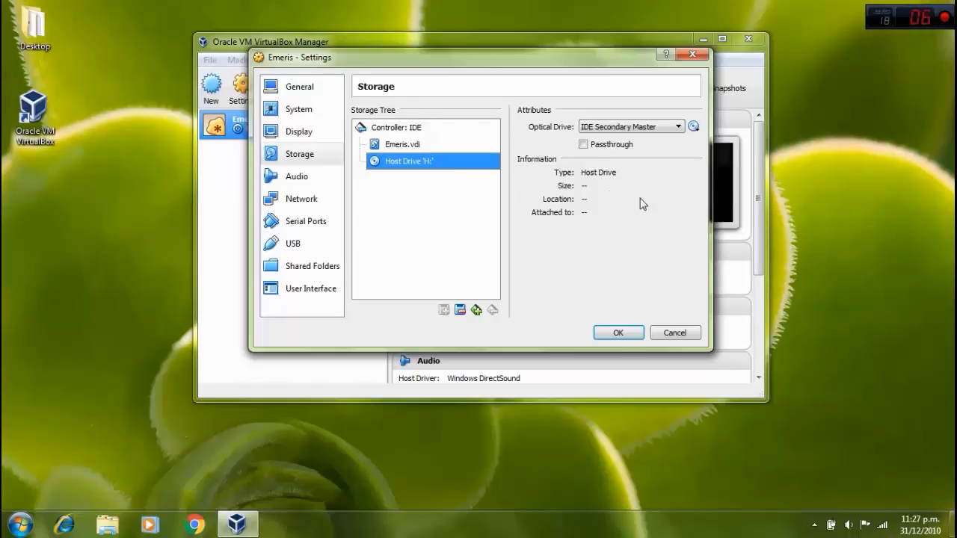
pyautogui.click(617, 332)
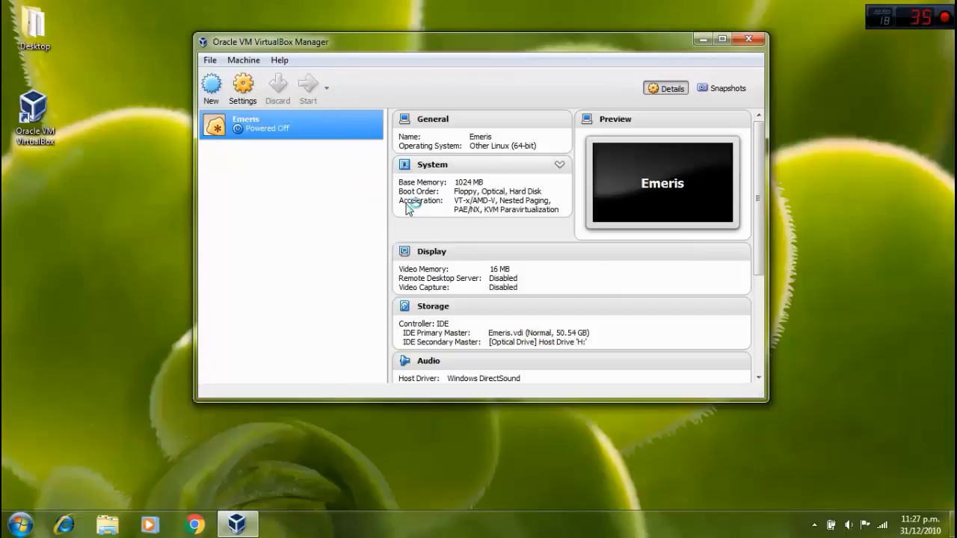
pyautogui.click(306, 88)
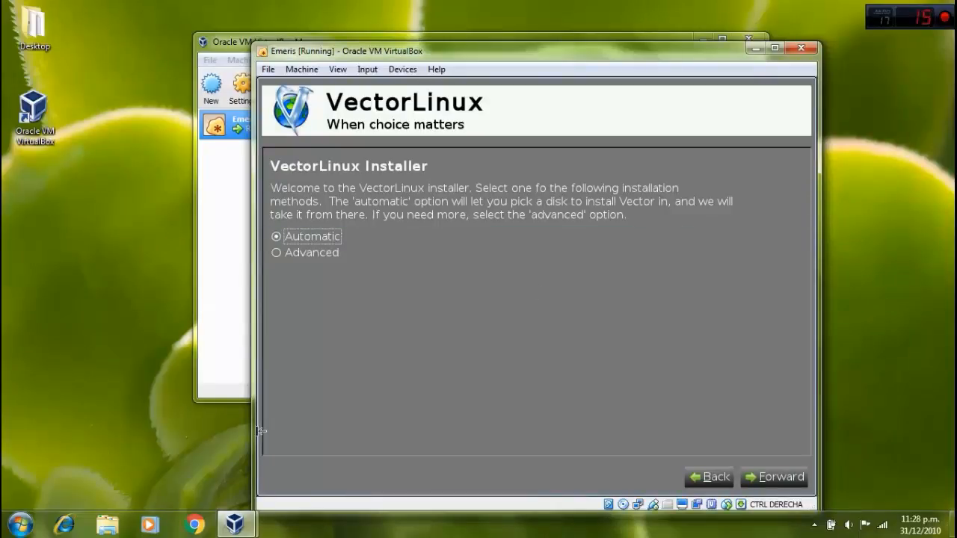
pyautogui.moveTo(484, 330)
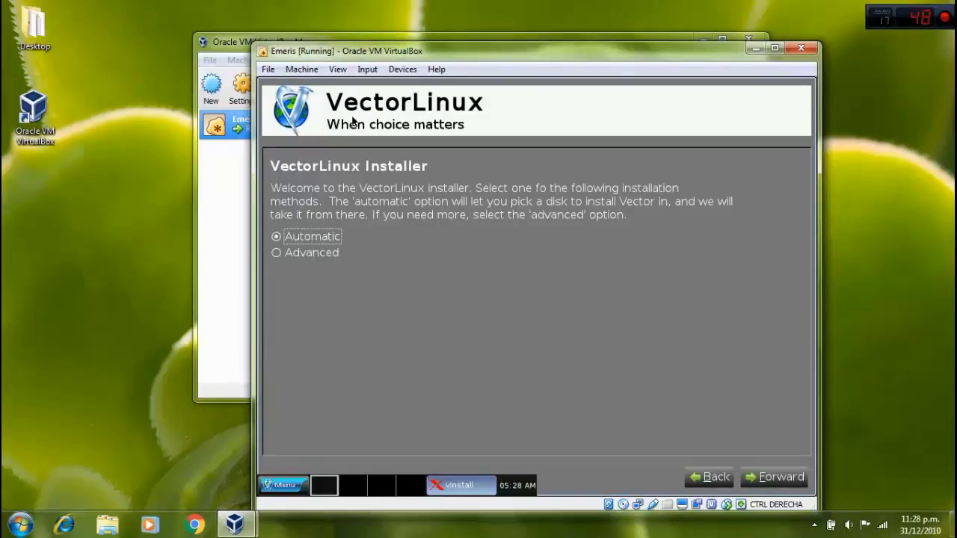
pyautogui.moveTo(347, 332)
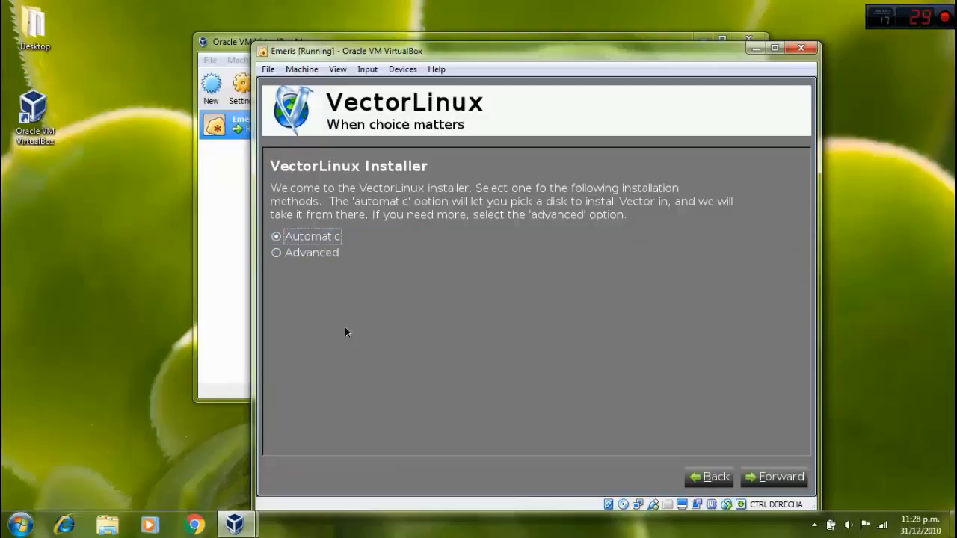
# Step: Keep automatic installation mode and install onto the 50.54 GB ATA VBOX HARDDISK (/dev/sda)
pyautogui.click(311, 252)
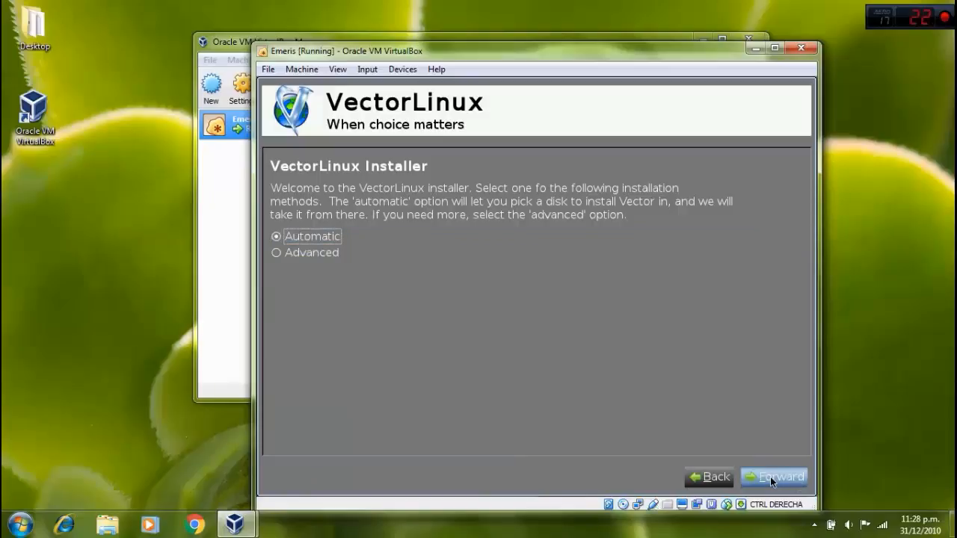
pyautogui.click(774, 477)
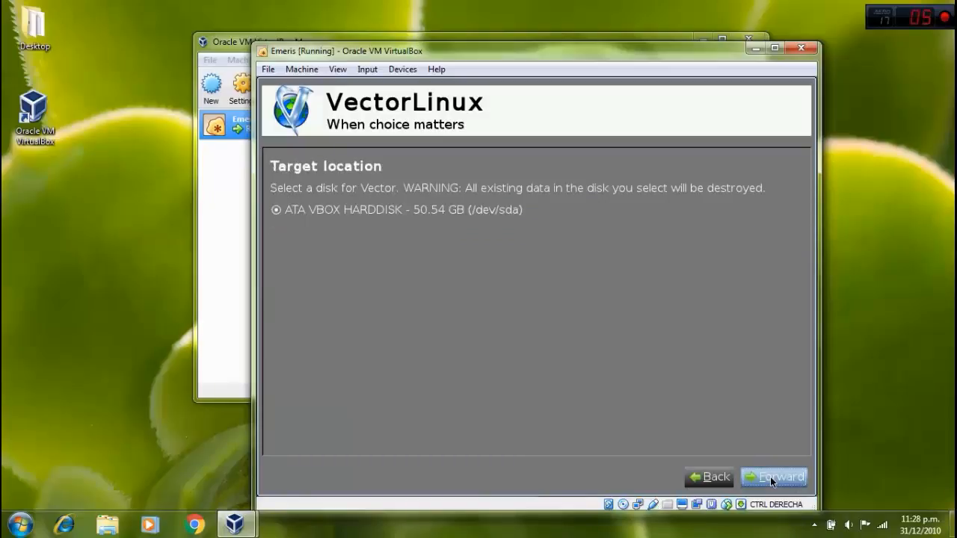
pyautogui.click(773, 477)
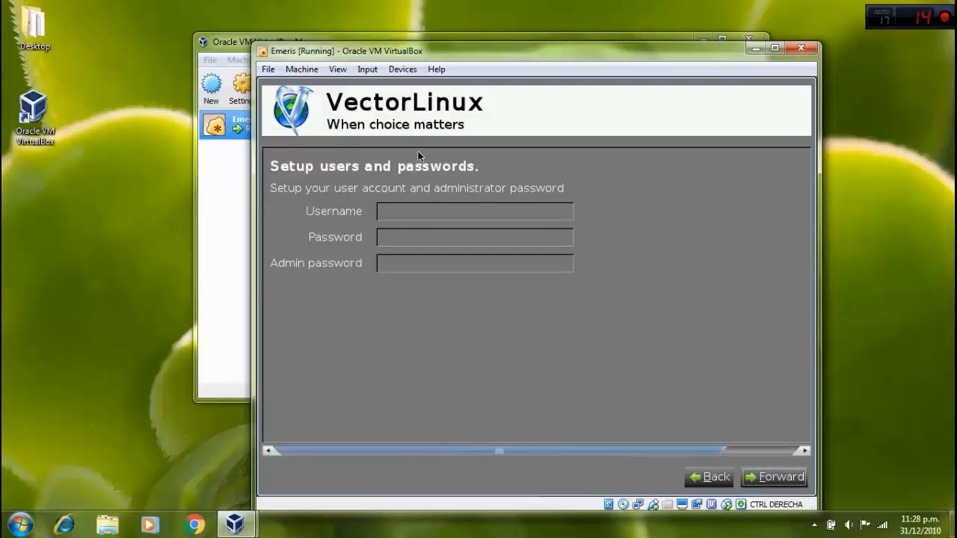
# Step: Create user Emeris with password 'hello' and admin password 'hello', then start installing
pyautogui.click(474, 211)
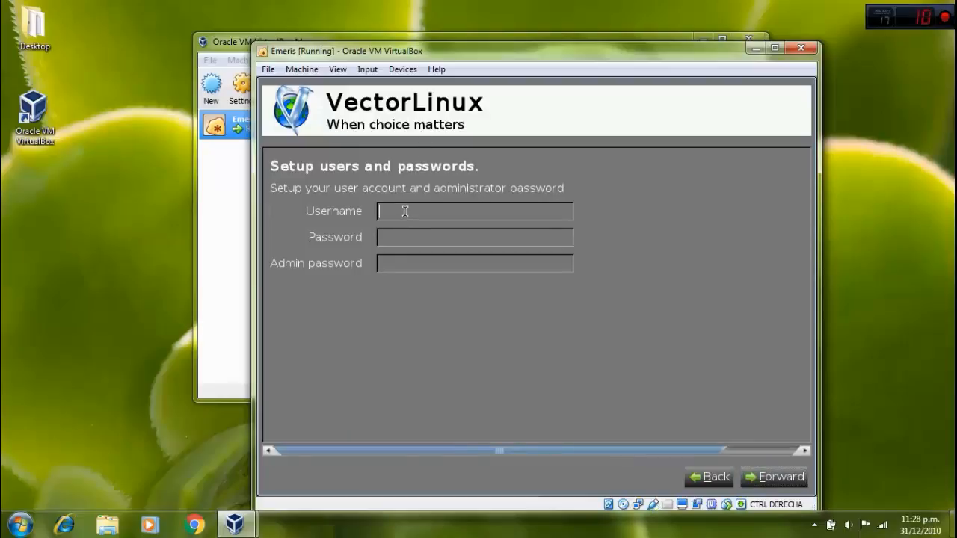
pyautogui.write('Emeris')
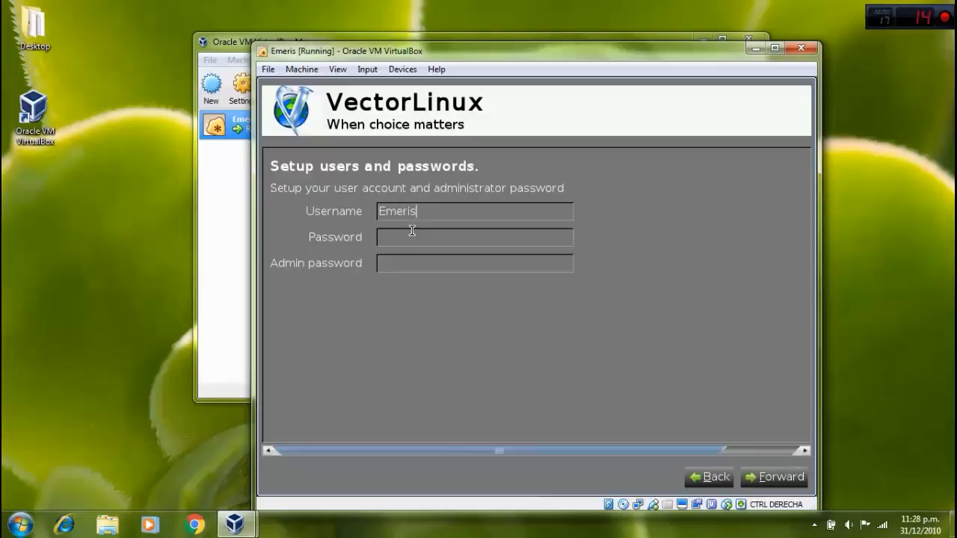
pyautogui.click(475, 237)
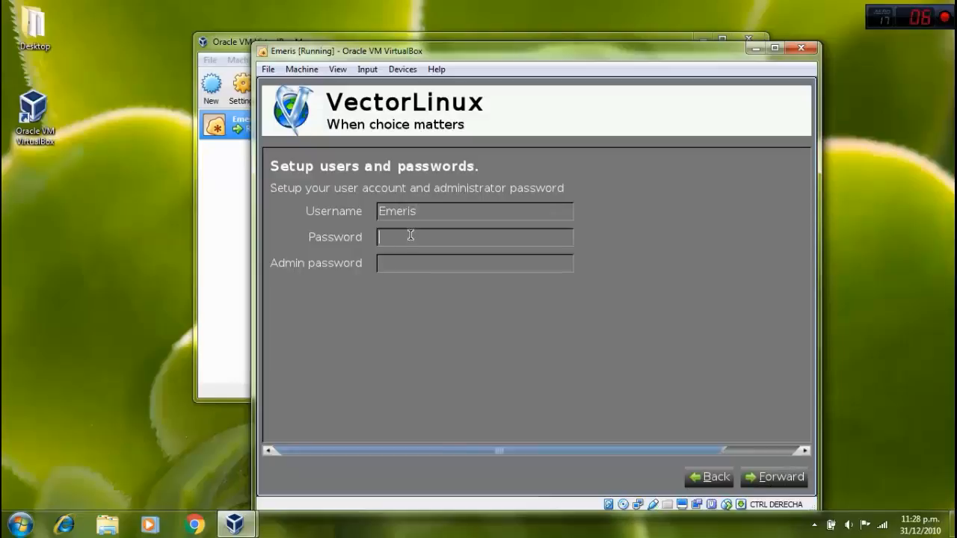
pyautogui.write('hello')
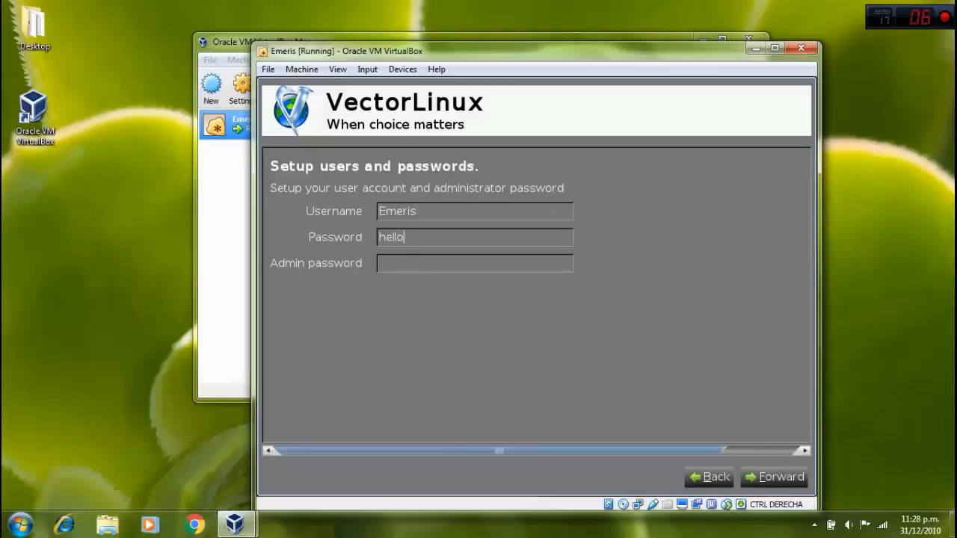
pyautogui.click(474, 264)
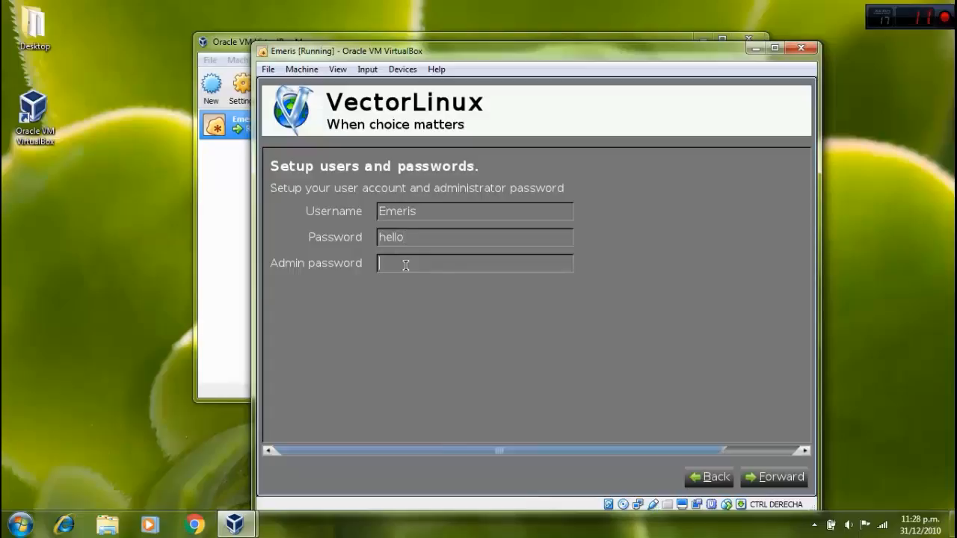
pyautogui.write('hello')
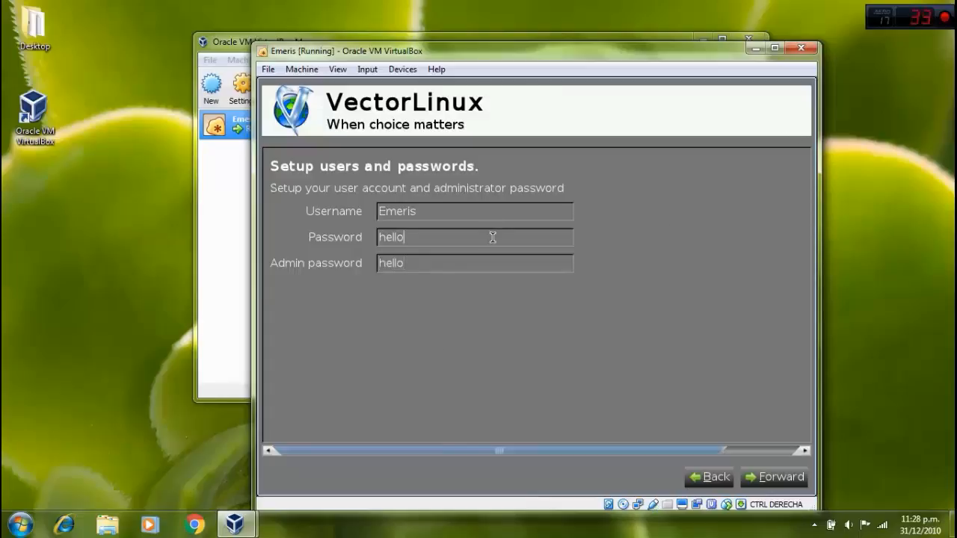
pyautogui.click(775, 477)
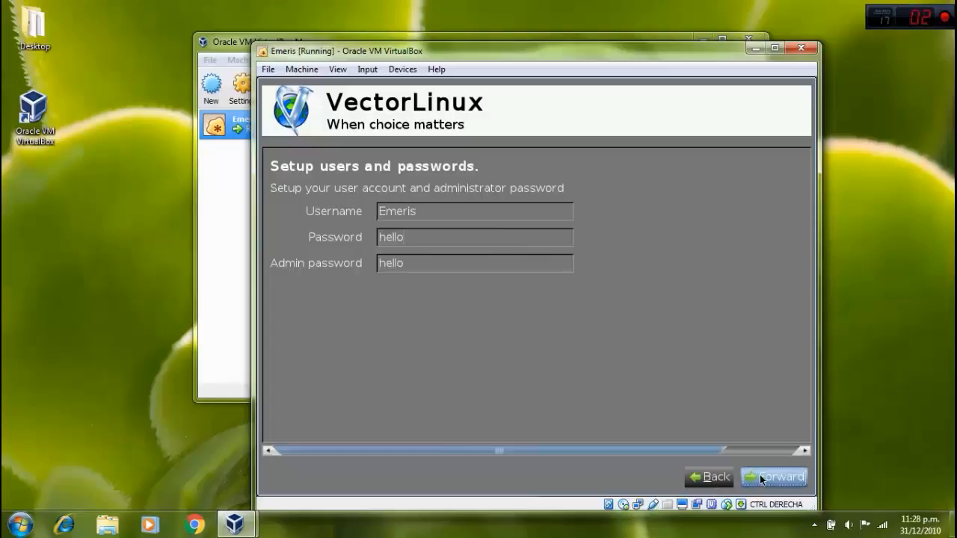
pyautogui.click(773, 477)
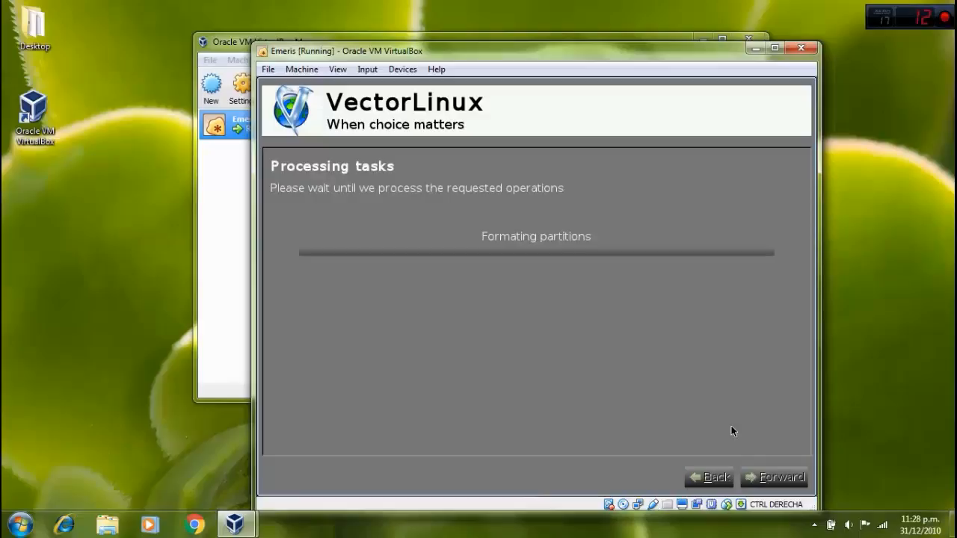
pyautogui.moveTo(595, 270)
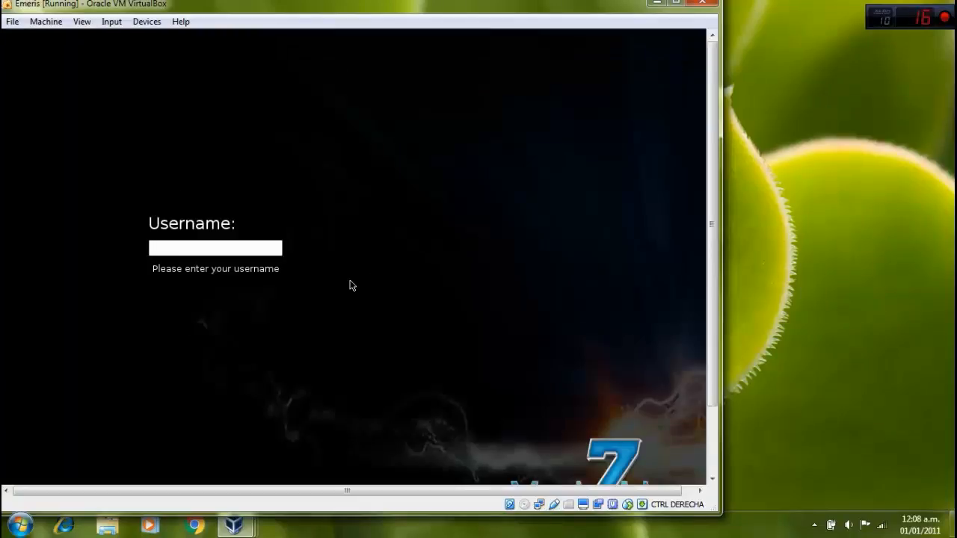
# Step: Enter the login username and password on the VectorLinux login screen
pyautogui.click(215, 247)
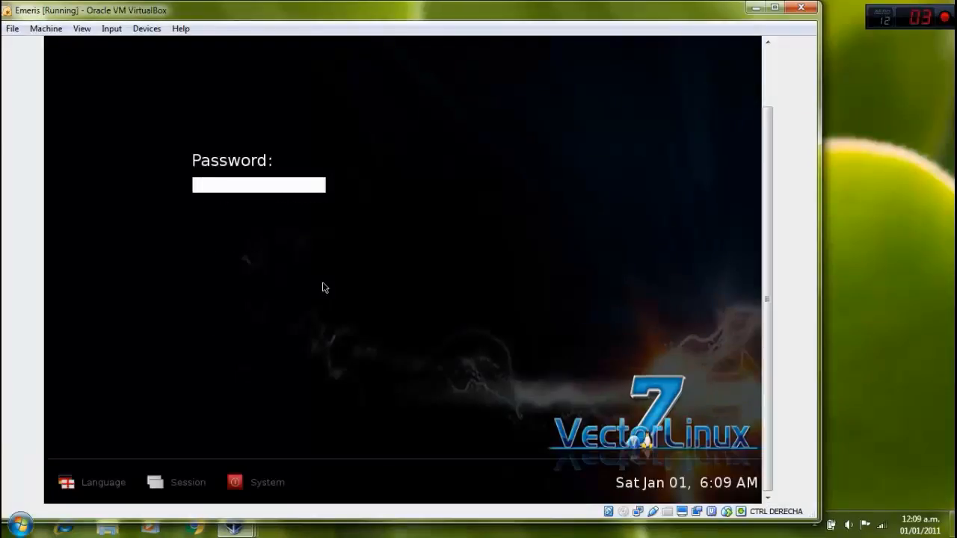
pyautogui.click(258, 185)
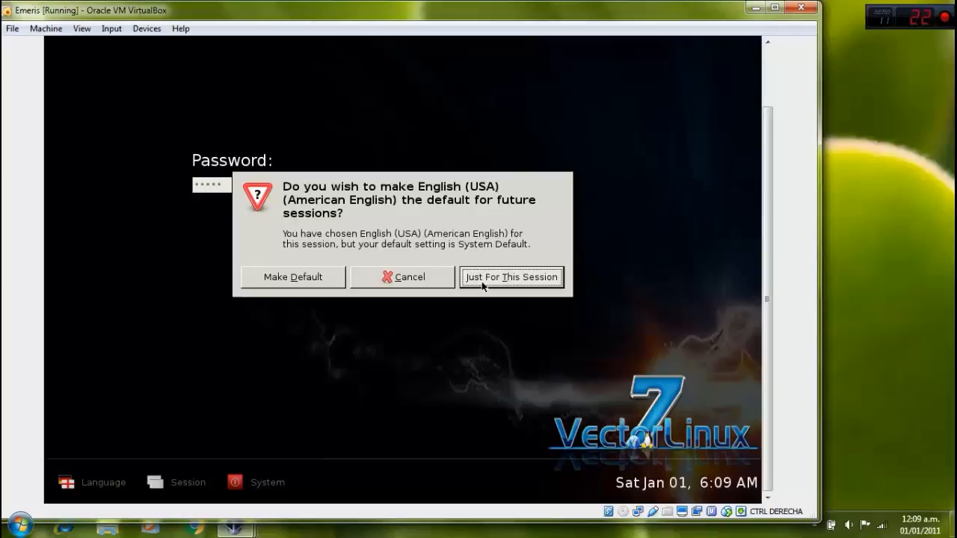
pyautogui.moveTo(391, 277)
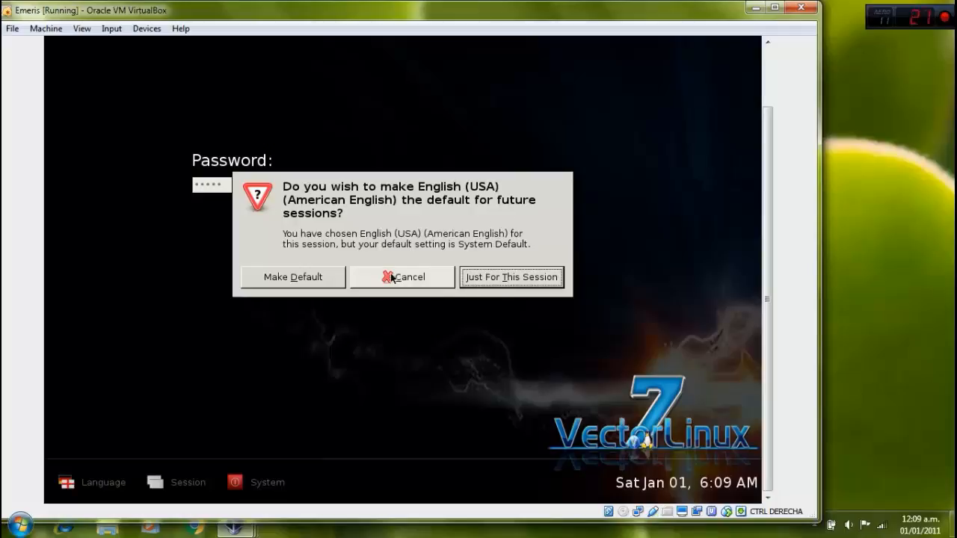
# Step: Keep English (USA) just for this session and let the VectorLinux 7 desktop load
pyautogui.click(511, 276)
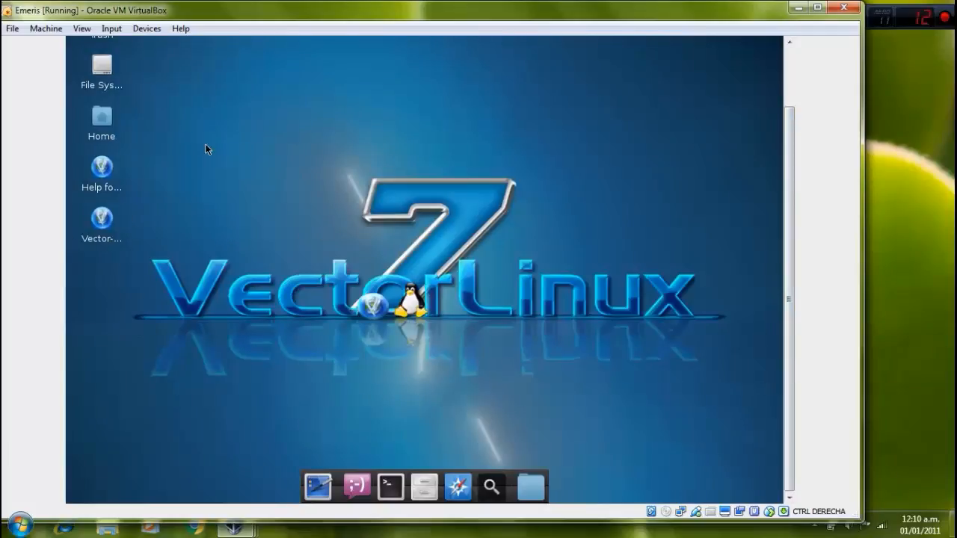
pyautogui.click(101, 220)
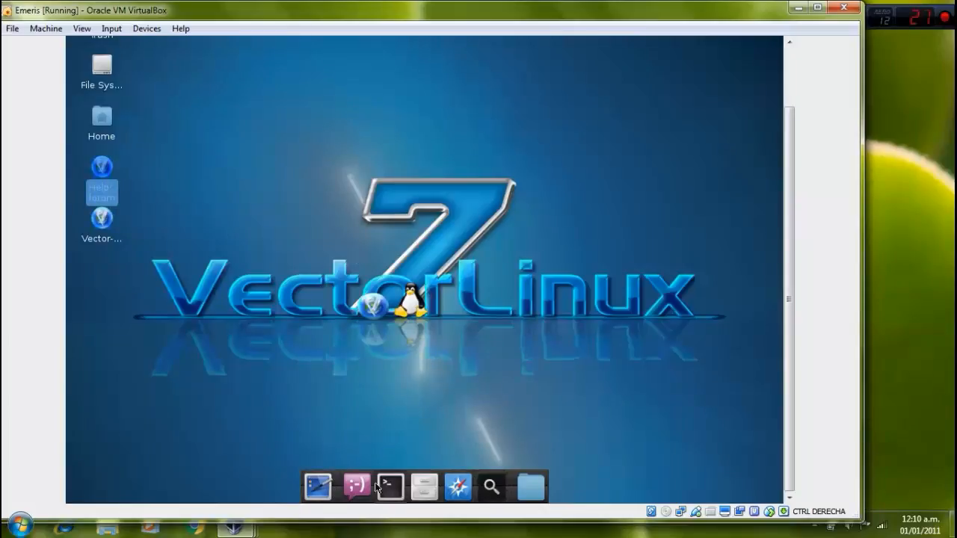
pyautogui.moveTo(735, 53)
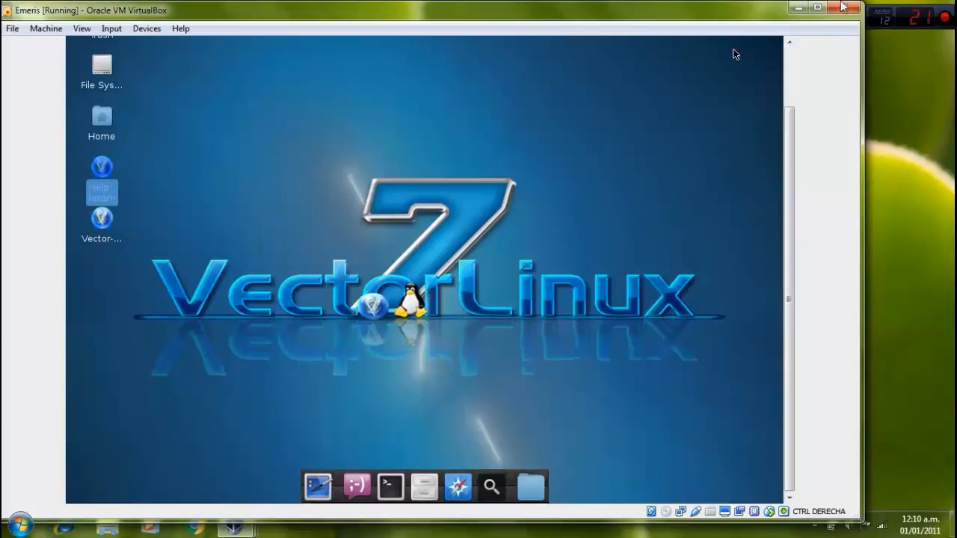